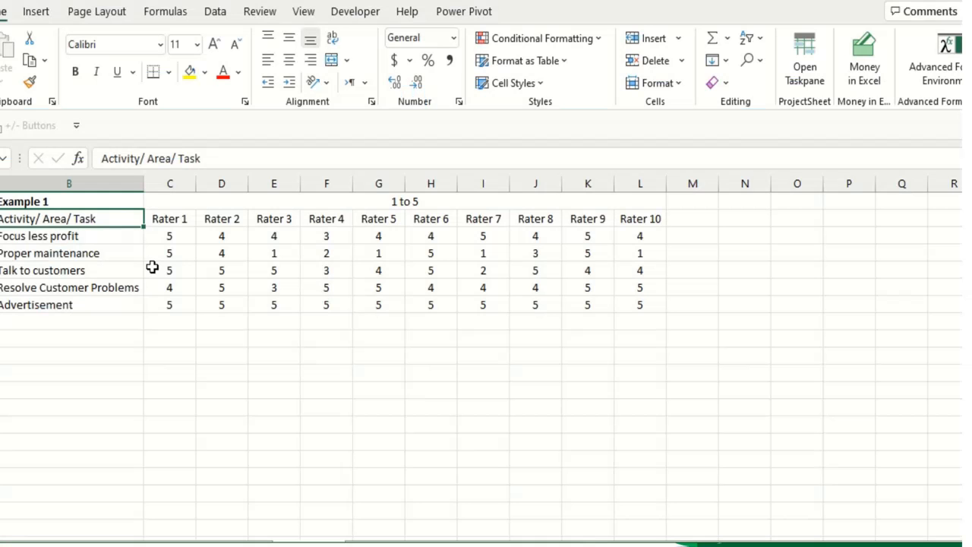
pyautogui.moveTo(122, 261)
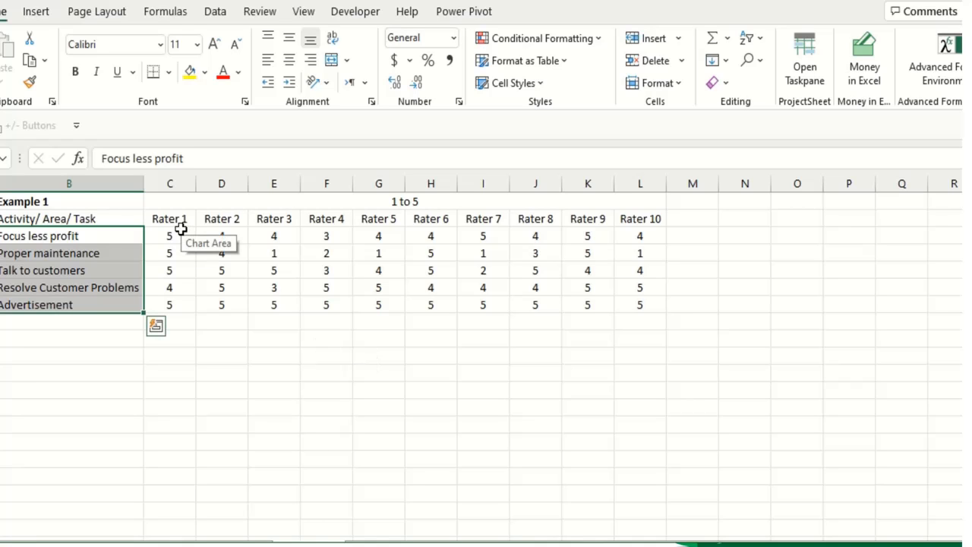
# - Point out the rater headings, Raters 1 to 10, and their ratings for each task
pyautogui.click(169, 218)
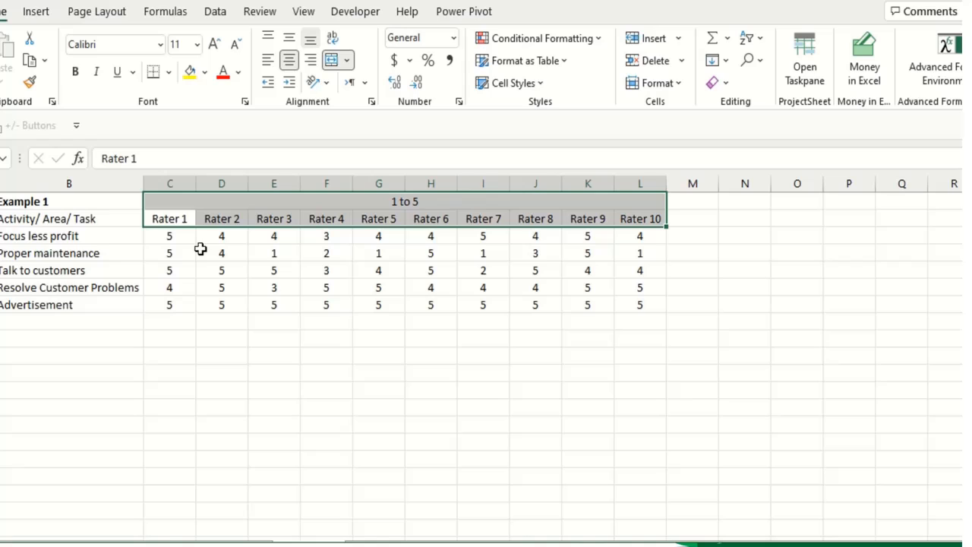
pyautogui.click(169, 218)
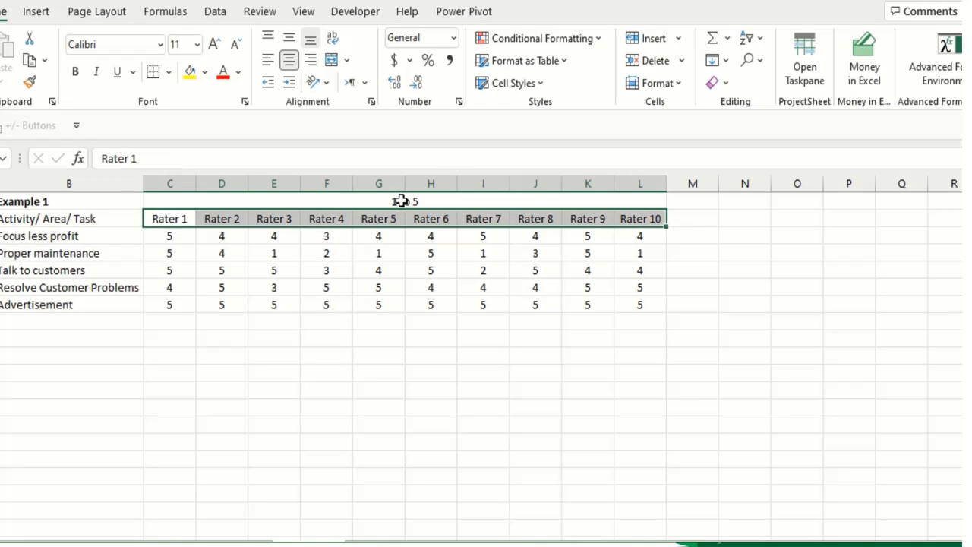
pyautogui.moveTo(430, 183); pyautogui.dragTo(640, 183)
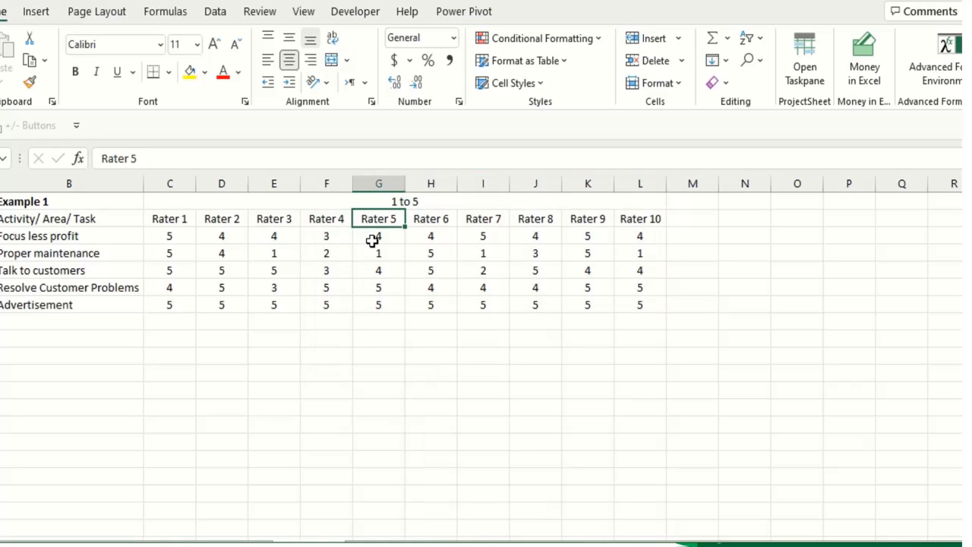
pyautogui.moveTo(59, 236)
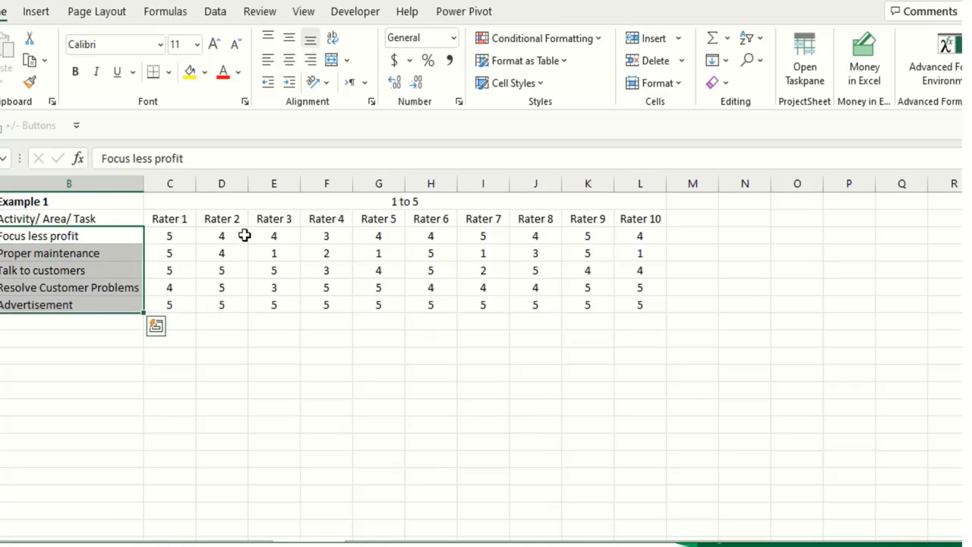
pyautogui.click(405, 201)
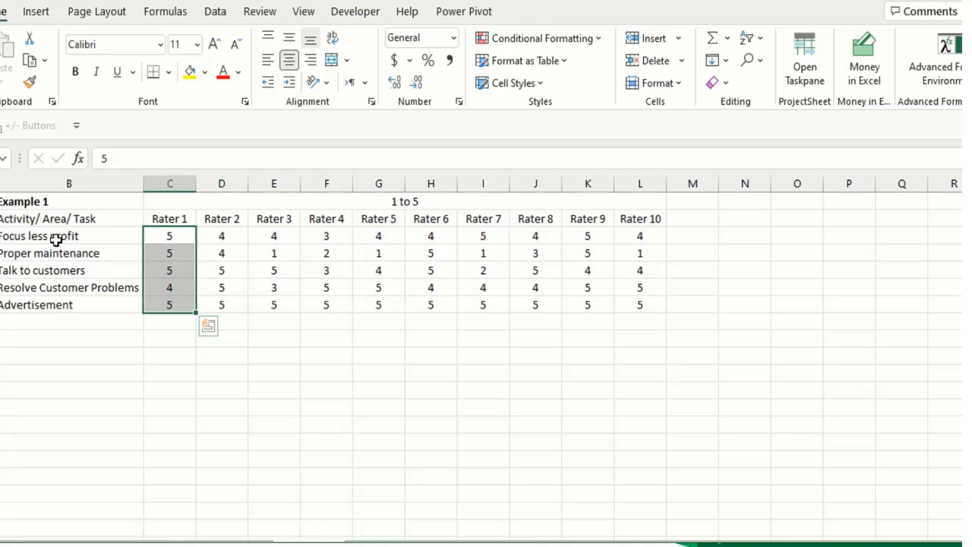
pyautogui.click(169, 235)
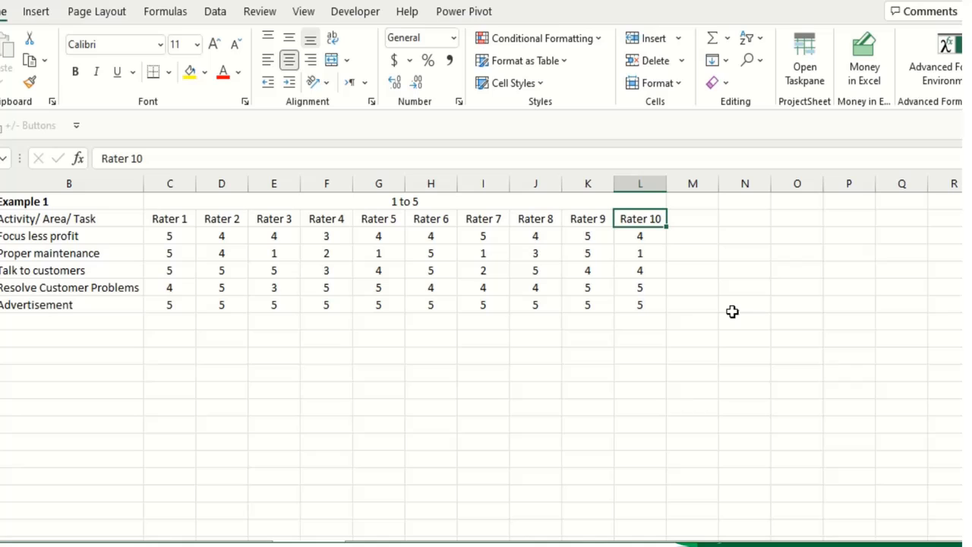
pyautogui.moveTo(68, 220)
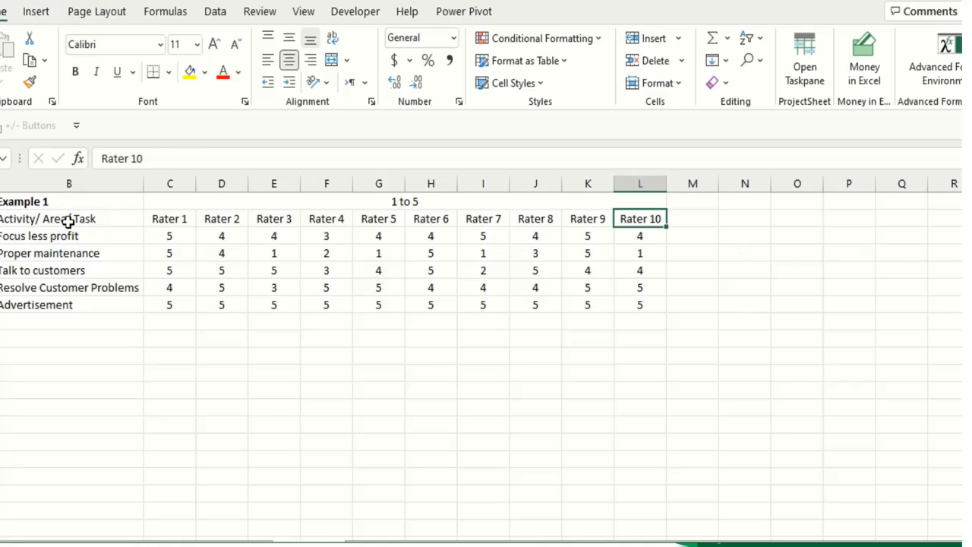
pyautogui.click(170, 219)
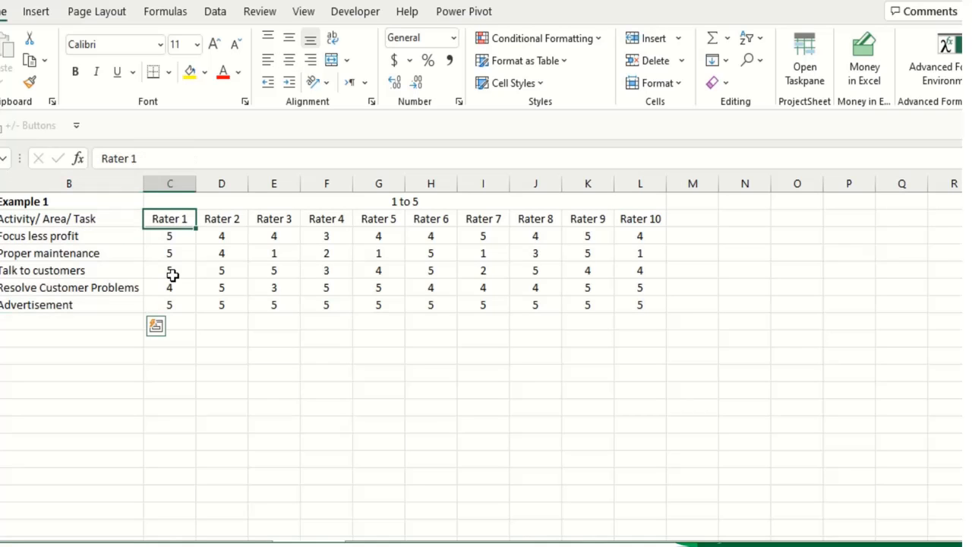
pyautogui.click(221, 236)
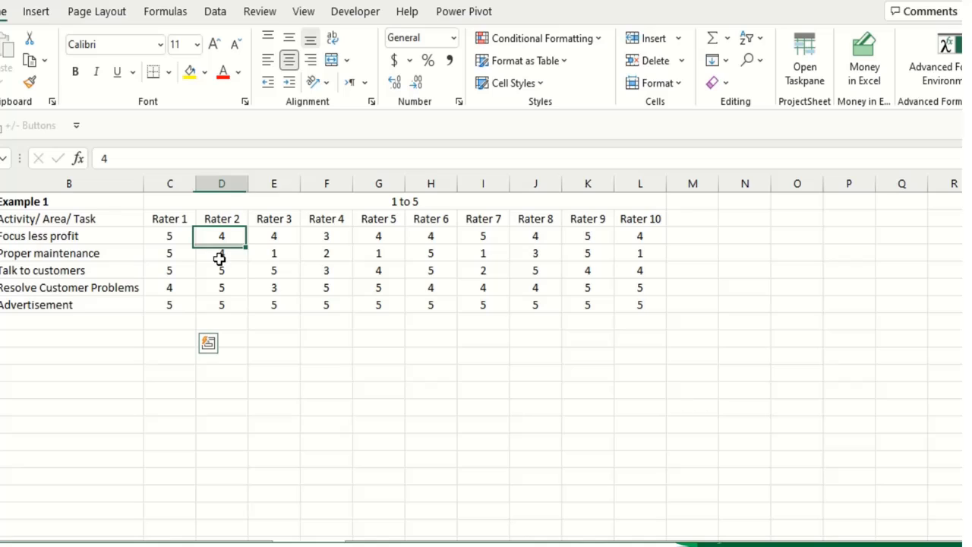
pyautogui.click(221, 218)
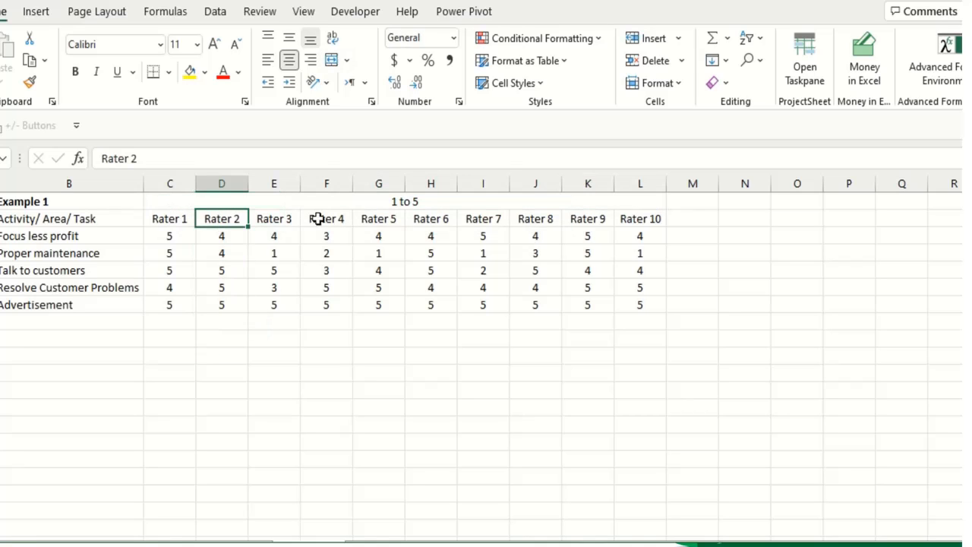
pyautogui.moveTo(222, 219); pyautogui.dragTo(640, 219)
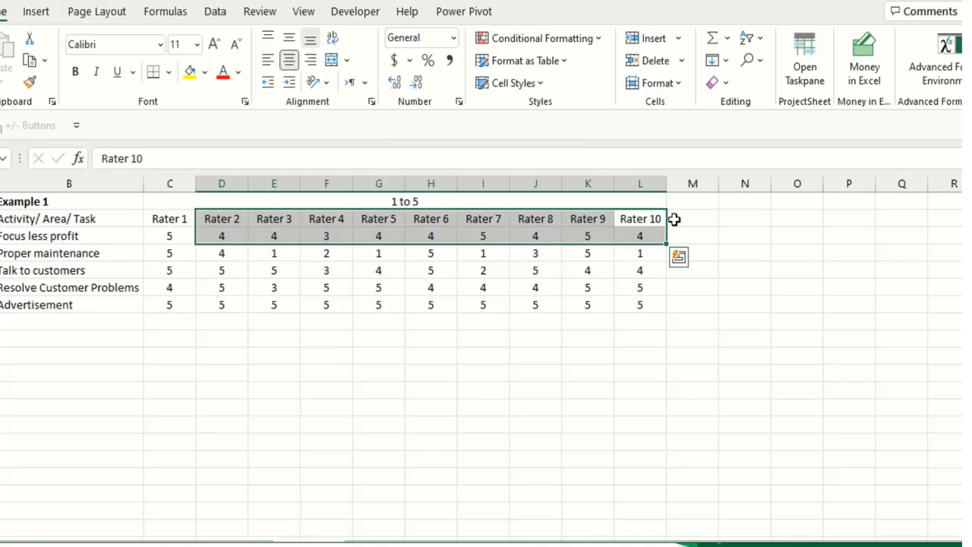
# - Add the MEAN heading and fill =AVERAGE(C3:L3) down, giving 4.2, 2.8, 4.2, 4.4, 5
pyautogui.write('MEAN')
pyautogui.click(744, 219)
pyautogui.write('SD')
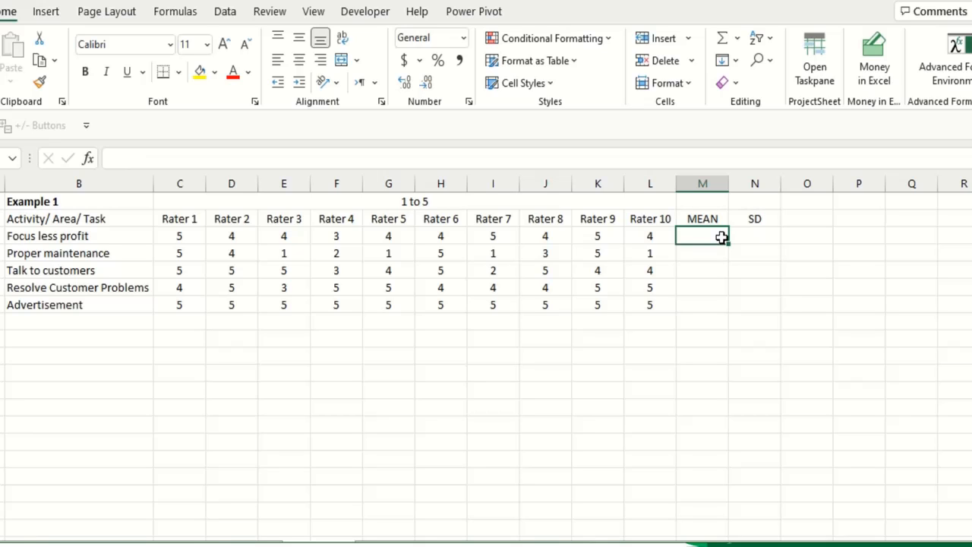
pyautogui.write('=avera')
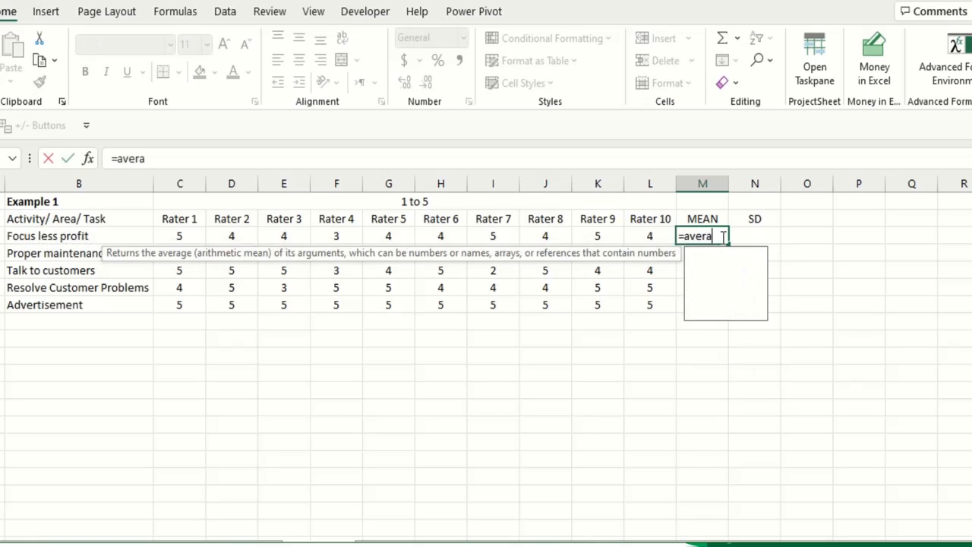
pyautogui.write('ge(')
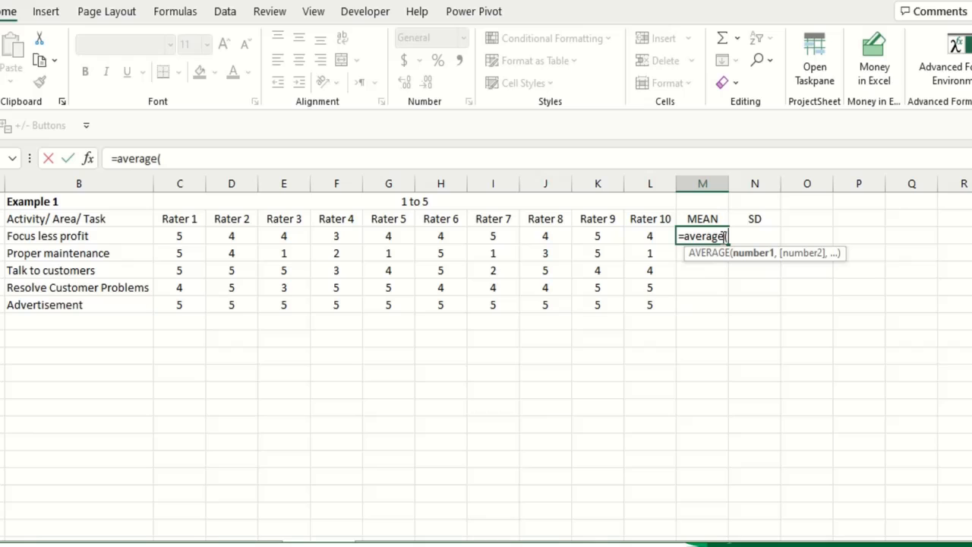
pyautogui.click(179, 236)
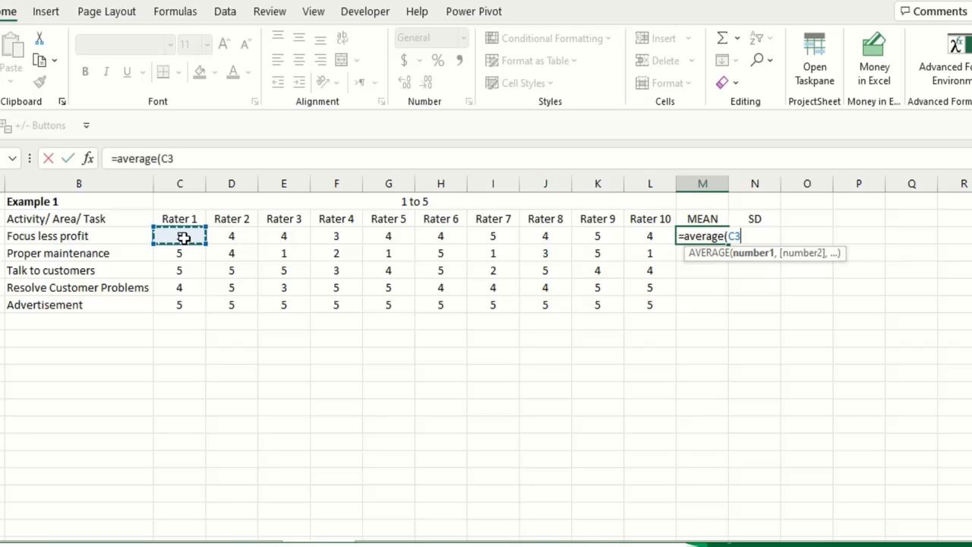
pyautogui.moveTo(179, 235); pyautogui.dragTo(650, 235)
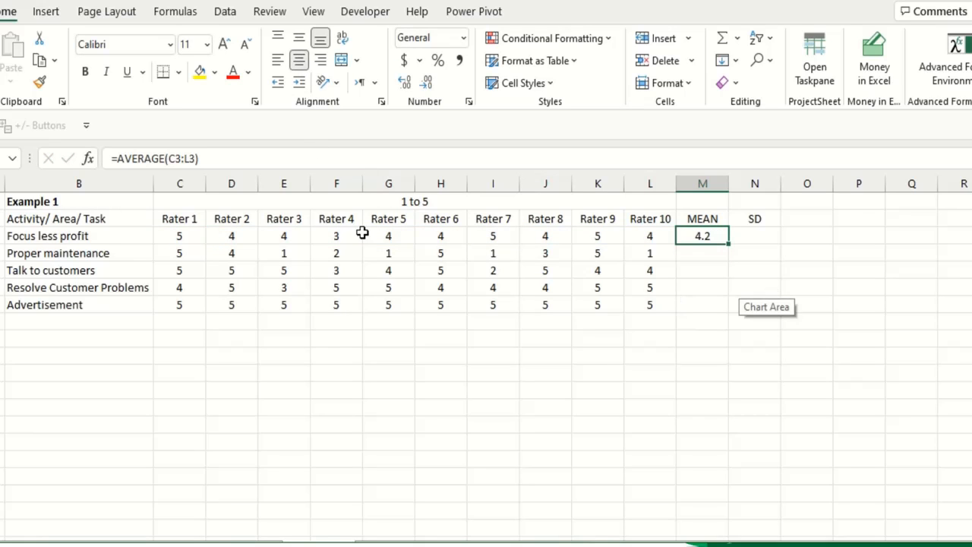
pyautogui.click(414, 201)
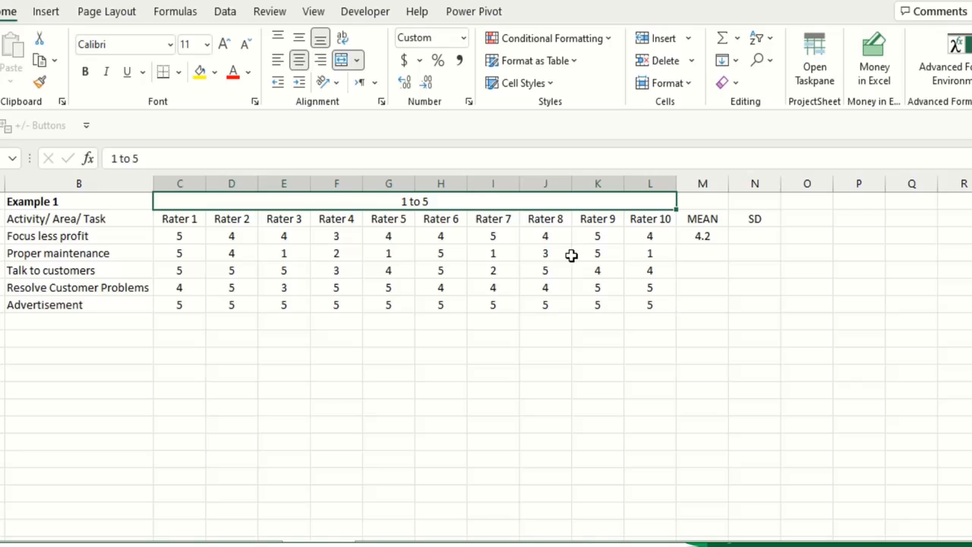
pyautogui.click(47, 236)
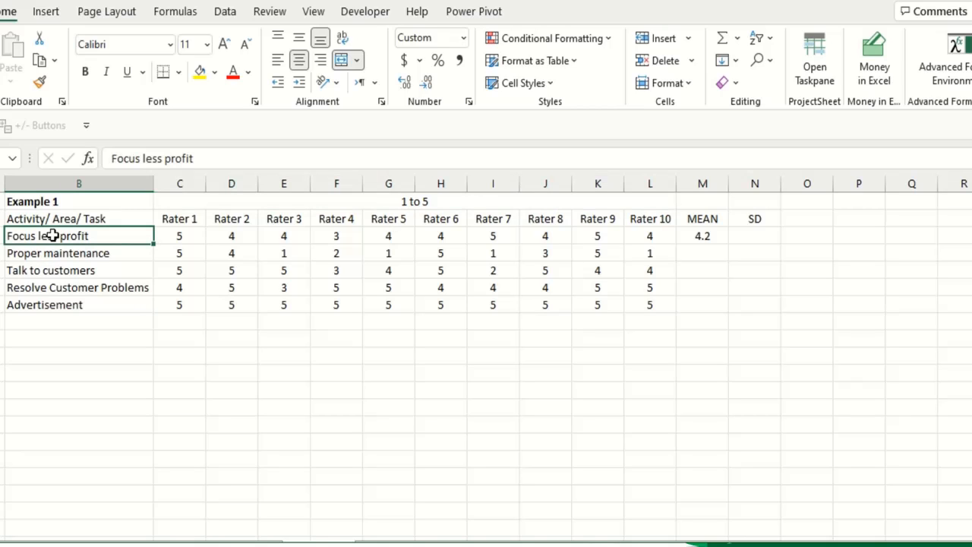
pyautogui.click(702, 236)
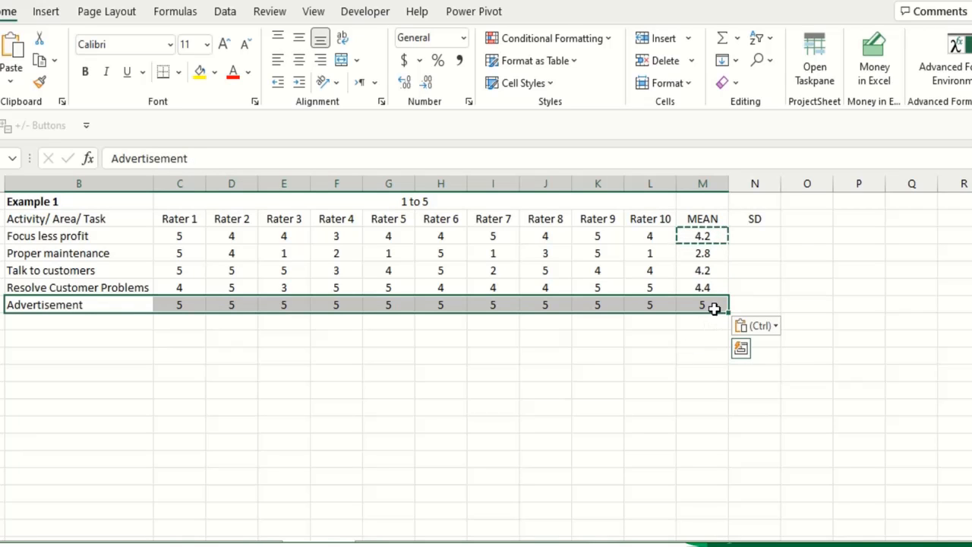
pyautogui.click(702, 253)
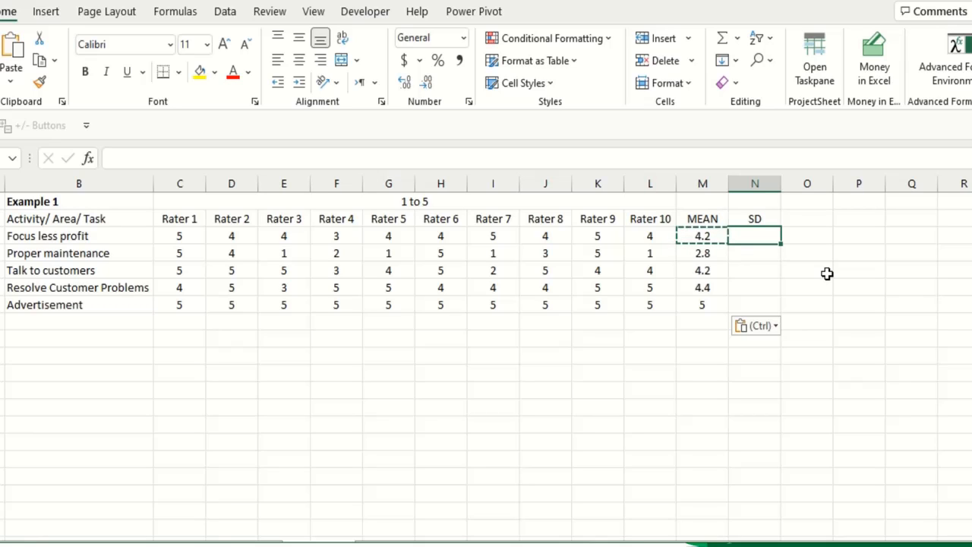
# - Enter =STDEV.S(C3:L3) in N3 over the ten Focus less profit ratings, giving 0.632456
pyautogui.write('=')
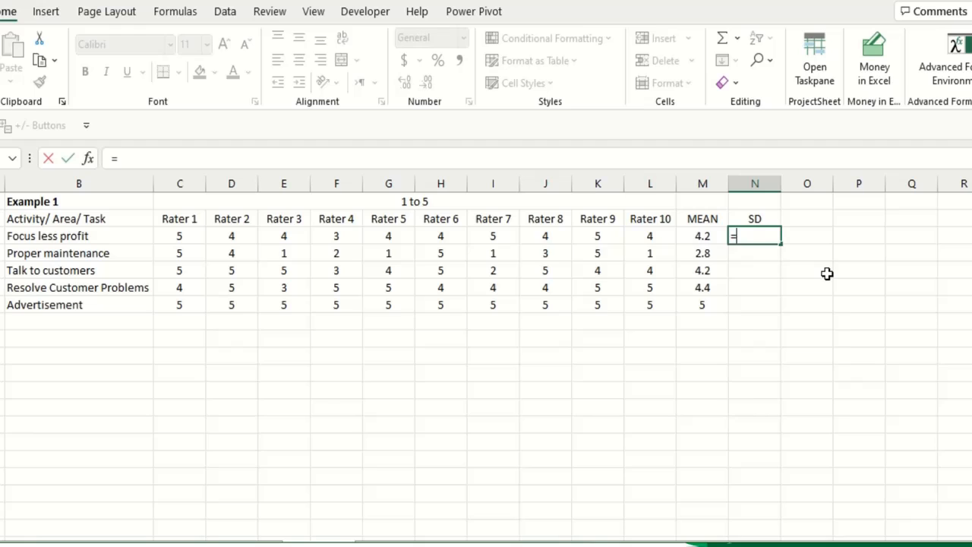
pyautogui.write('STD')
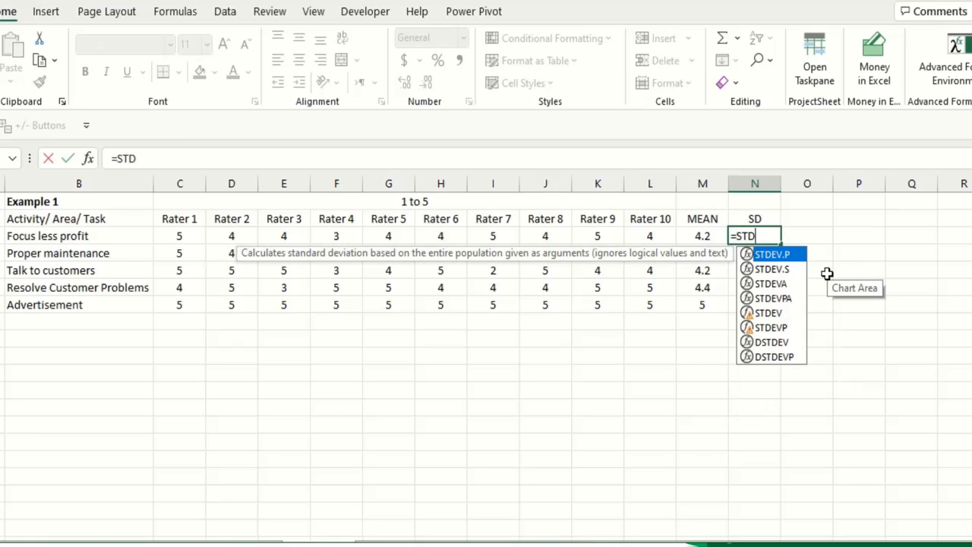
pyautogui.write('E')
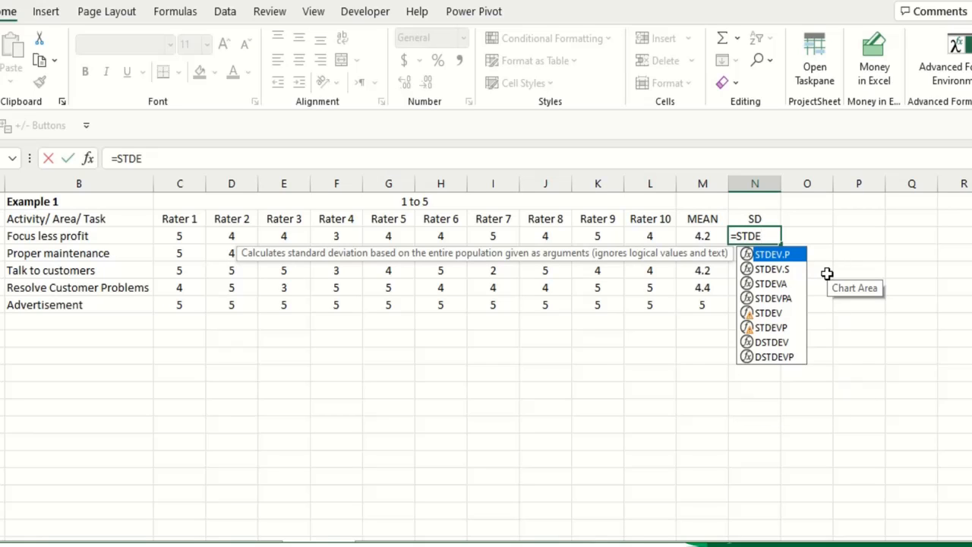
pyautogui.write('V')
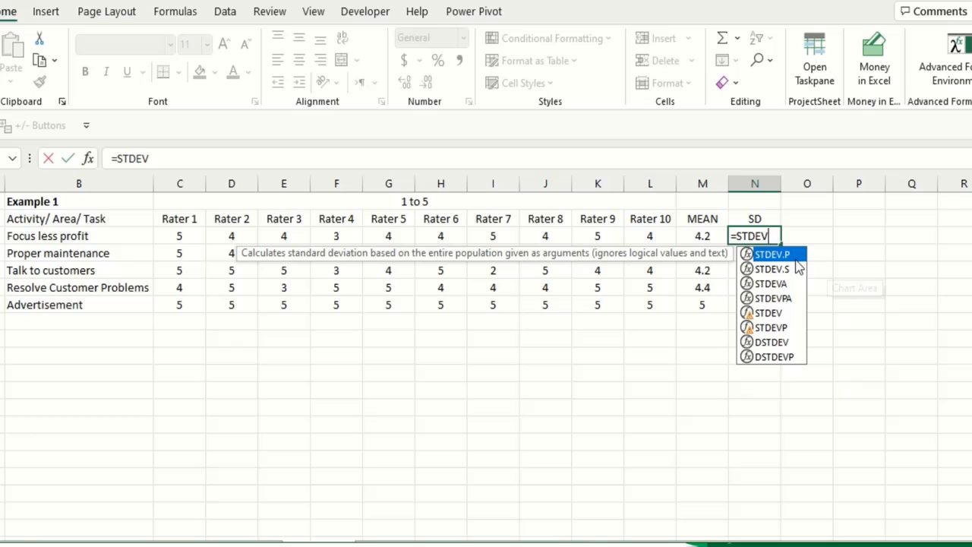
pyautogui.moveTo(772, 357)
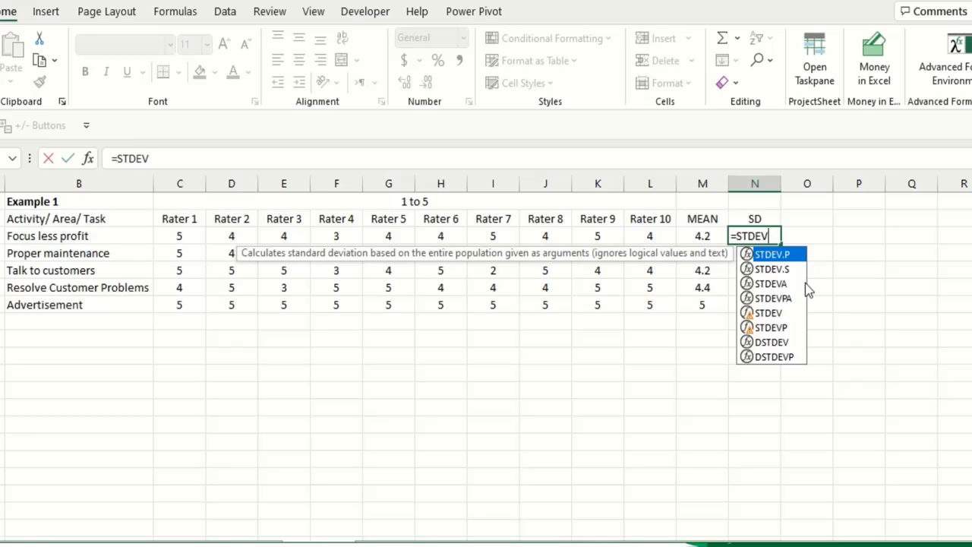
pyautogui.moveTo(773, 325)
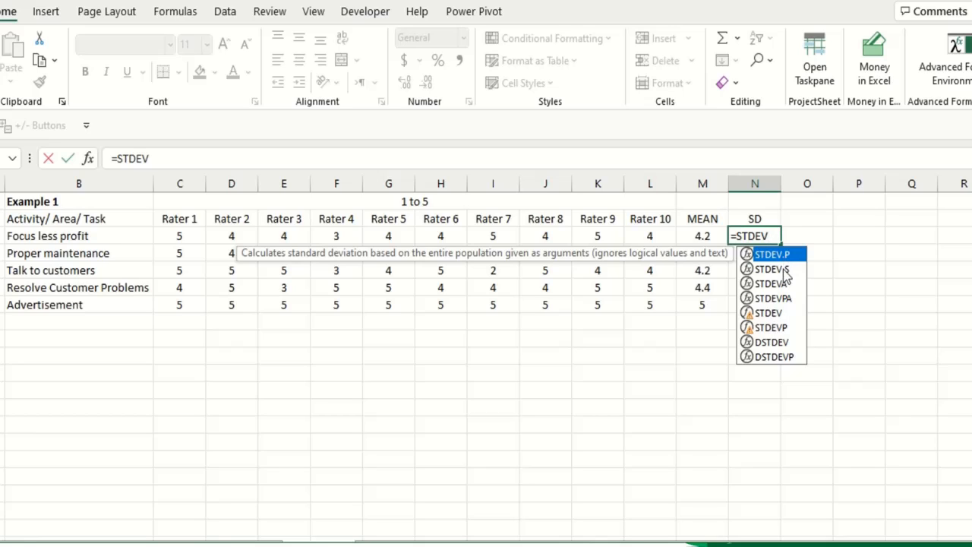
pyautogui.moveTo(772, 269)
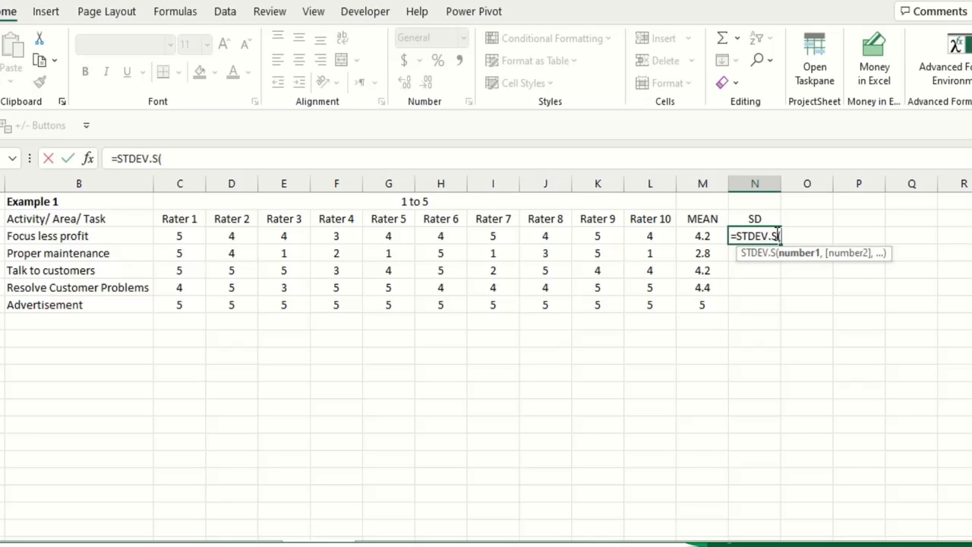
pyautogui.moveTo(773, 231)
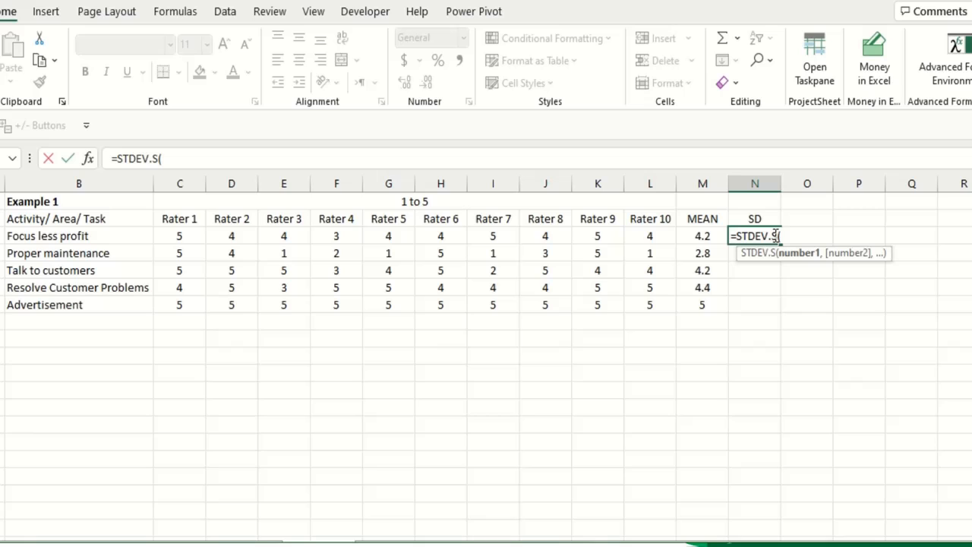
pyautogui.click(179, 236)
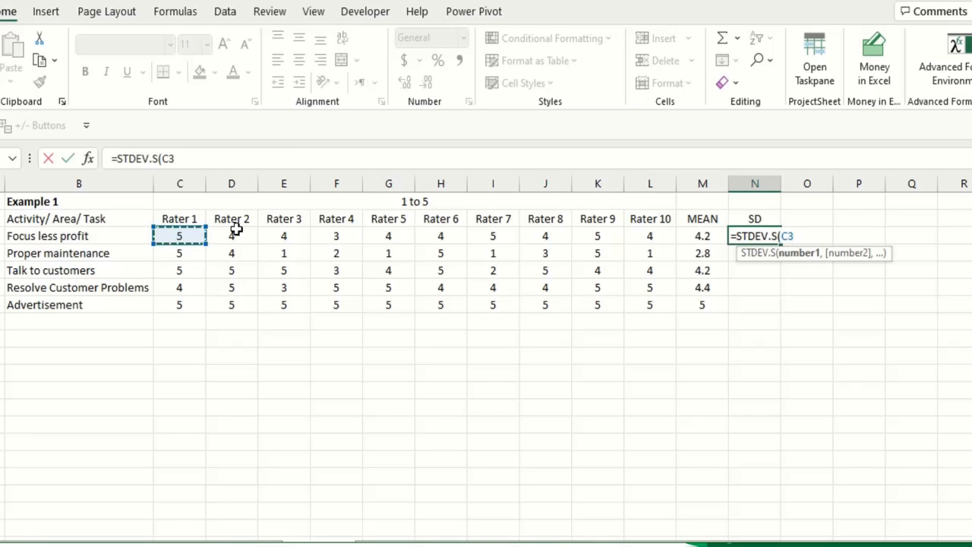
pyautogui.moveTo(179, 236); pyautogui.dragTo(649, 235)
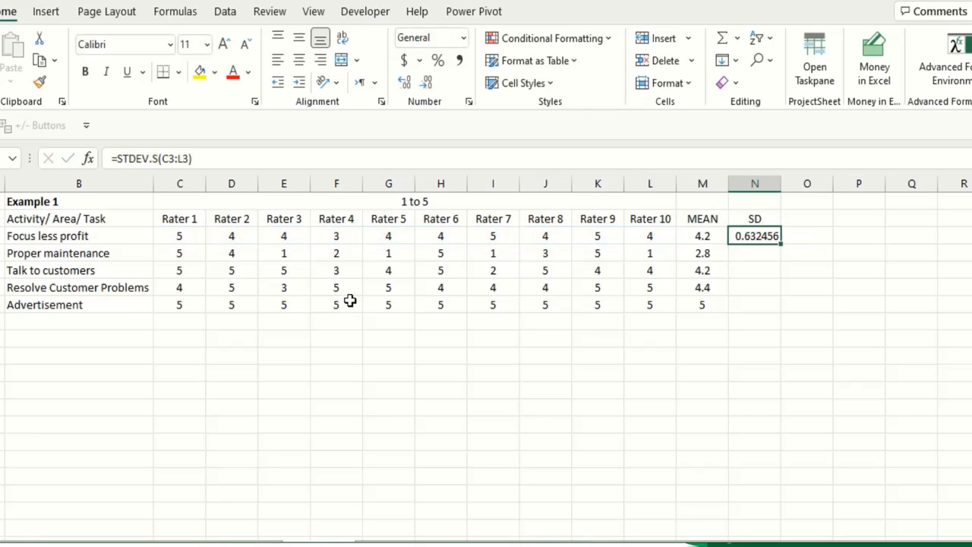
pyautogui.moveTo(711, 231)
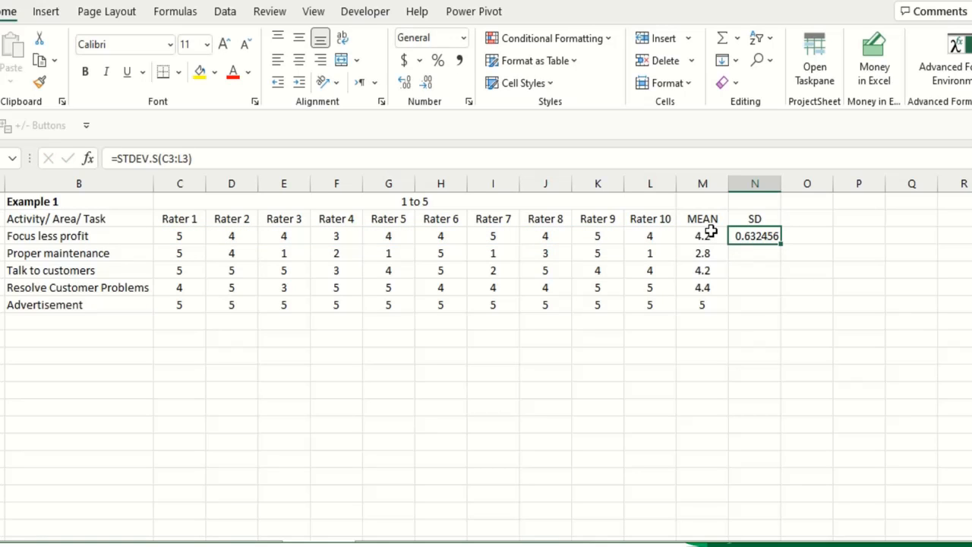
# - Copy the N3 STDEV.S formula down to N7 and check Advertisement's SD of 0
pyautogui.click(702, 235)
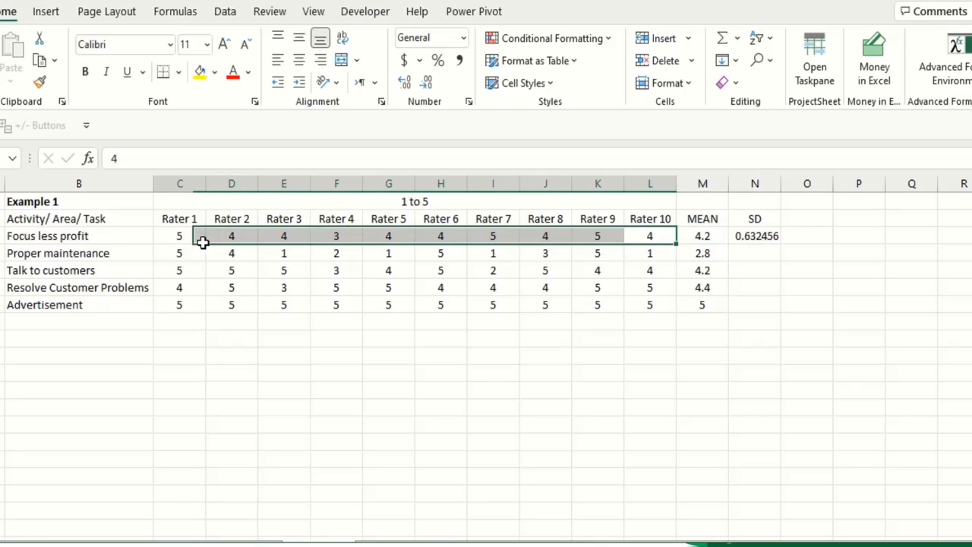
pyautogui.click(753, 235)
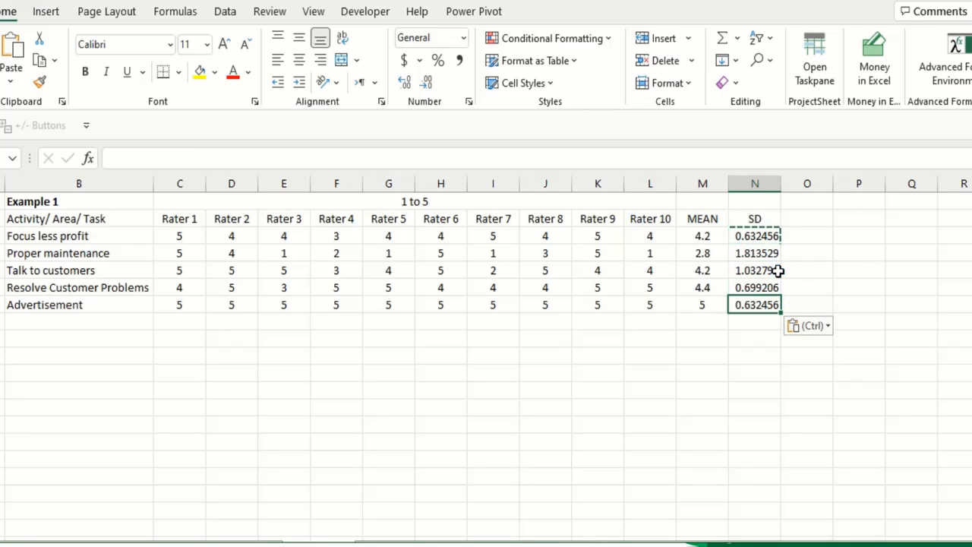
pyautogui.click(754, 305)
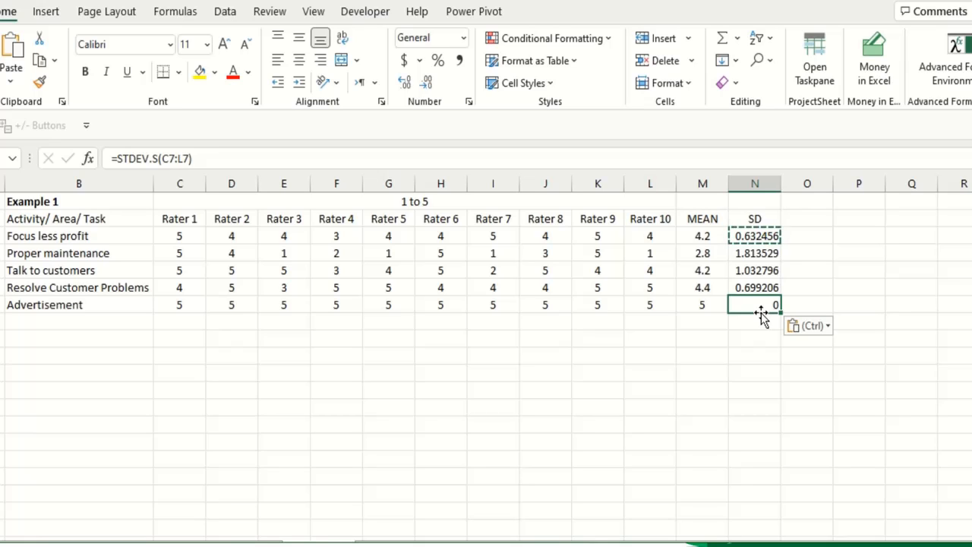
pyautogui.click(701, 304)
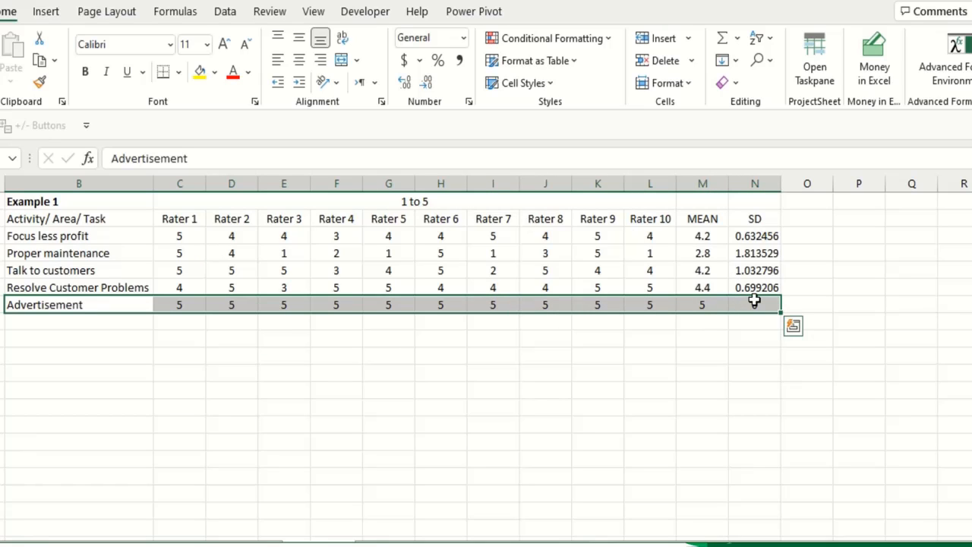
pyautogui.click(753, 287)
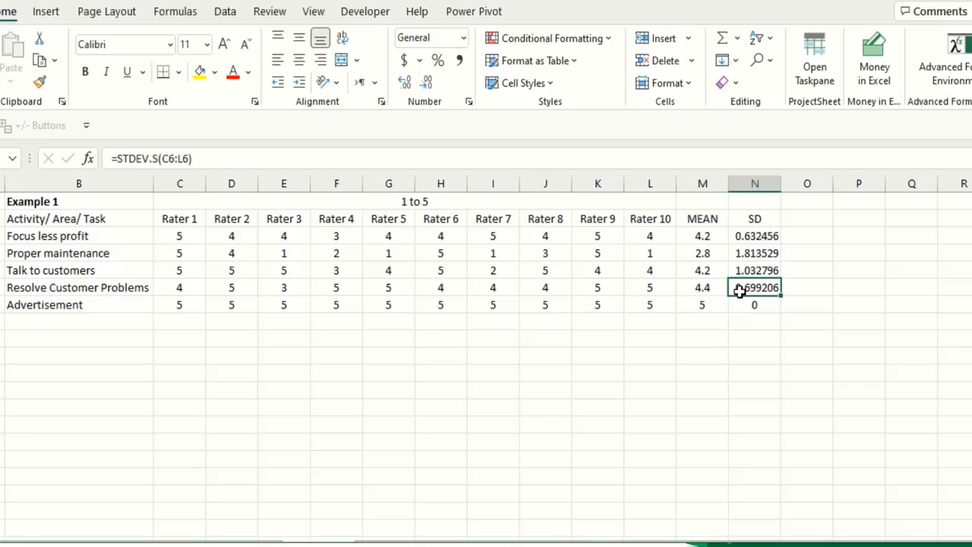
pyautogui.moveTo(795, 293)
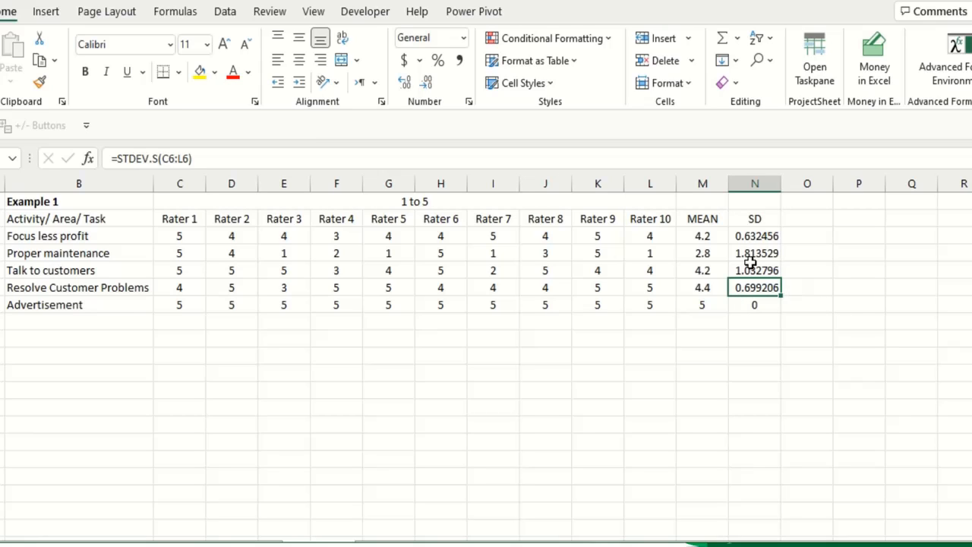
pyautogui.click(754, 270)
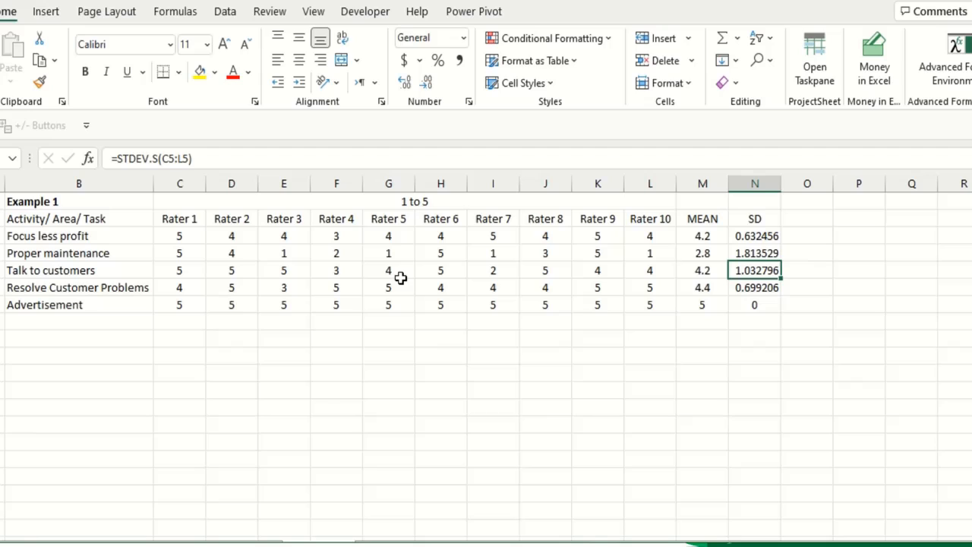
pyautogui.moveTo(324, 271)
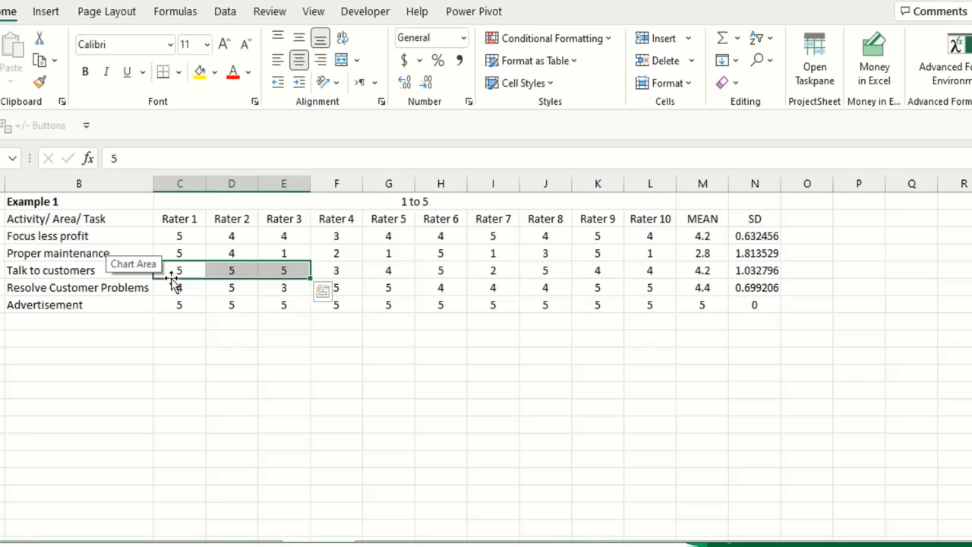
pyautogui.click(336, 270)
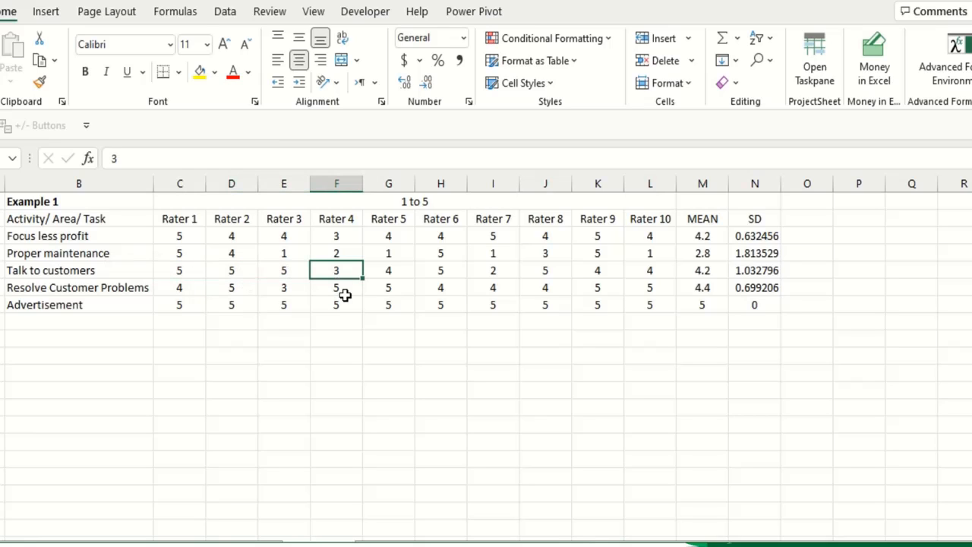
pyautogui.click(492, 270)
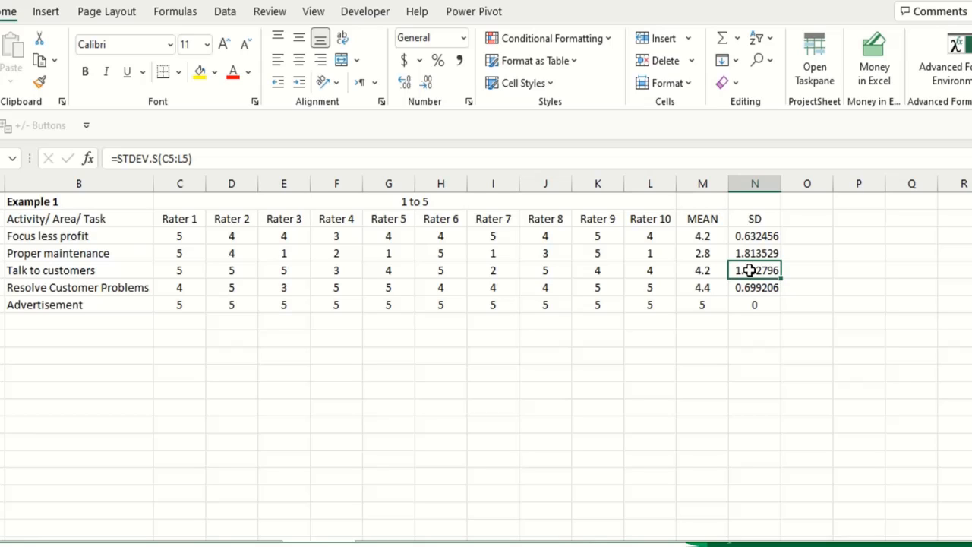
pyautogui.click(754, 253)
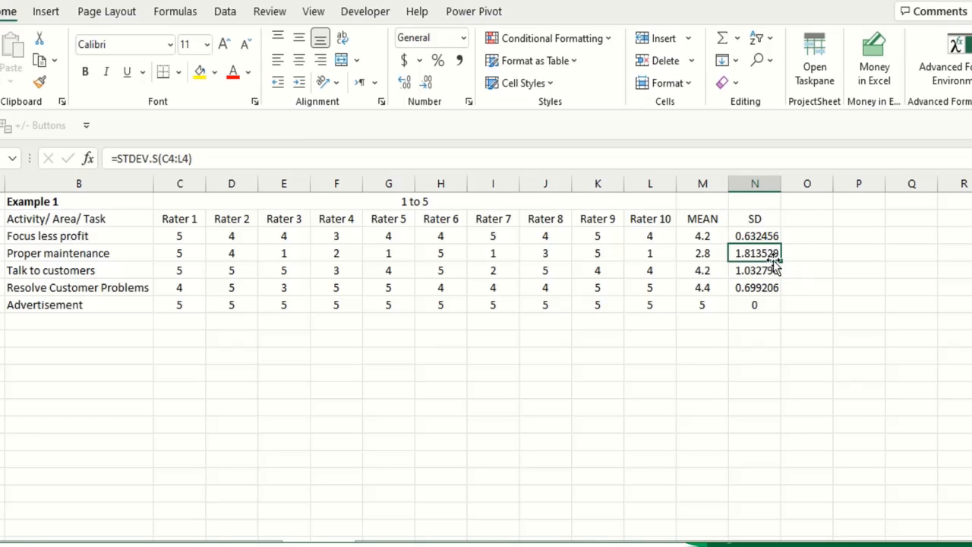
pyautogui.moveTo(772, 256)
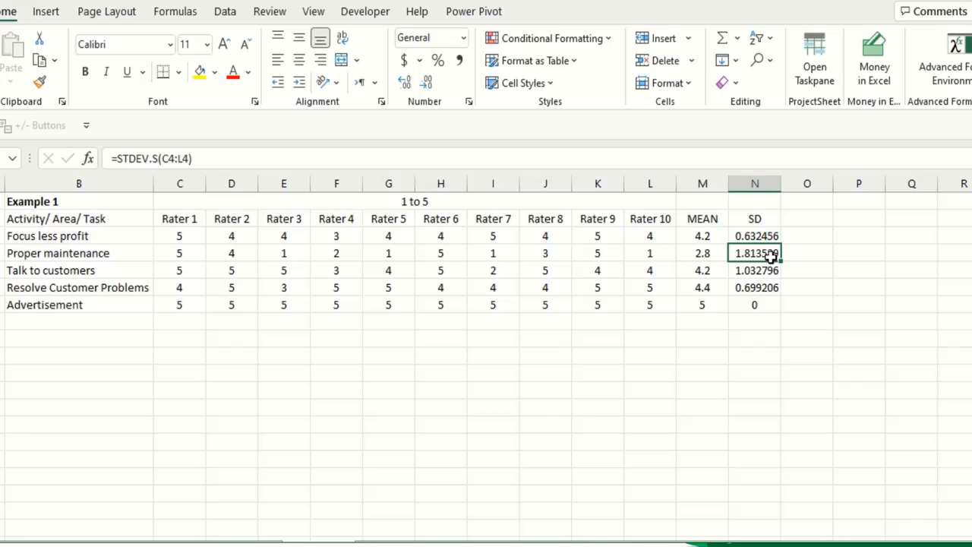
pyautogui.moveTo(597, 255)
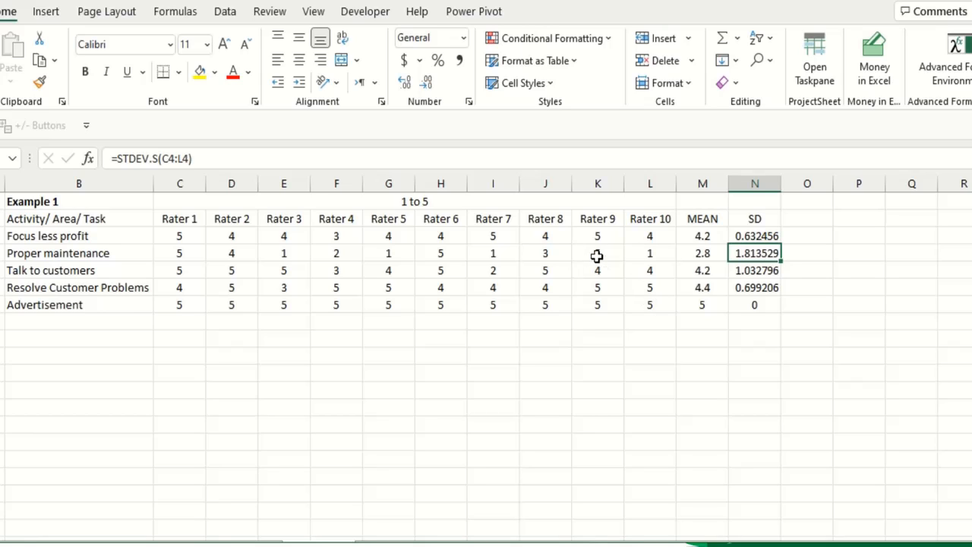
pyautogui.click(649, 253)
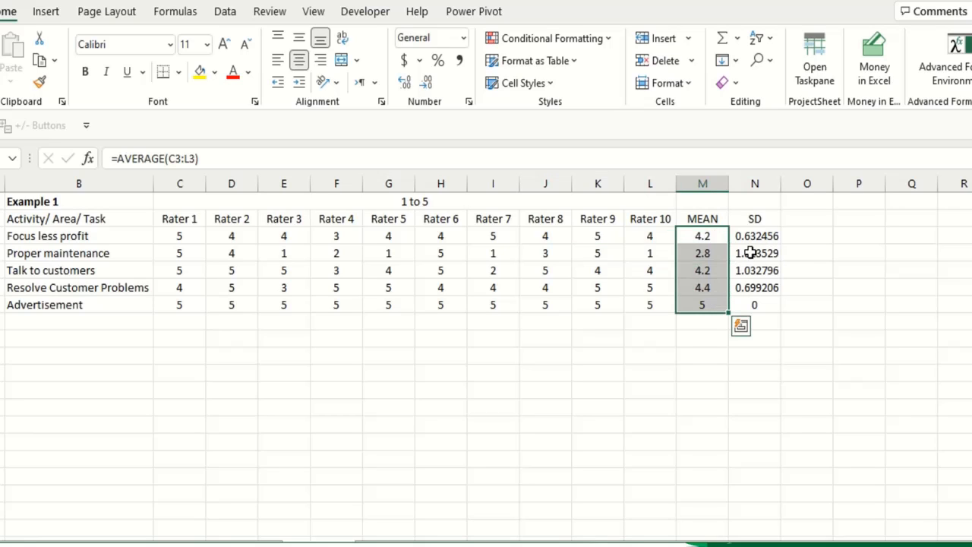
pyautogui.click(755, 235)
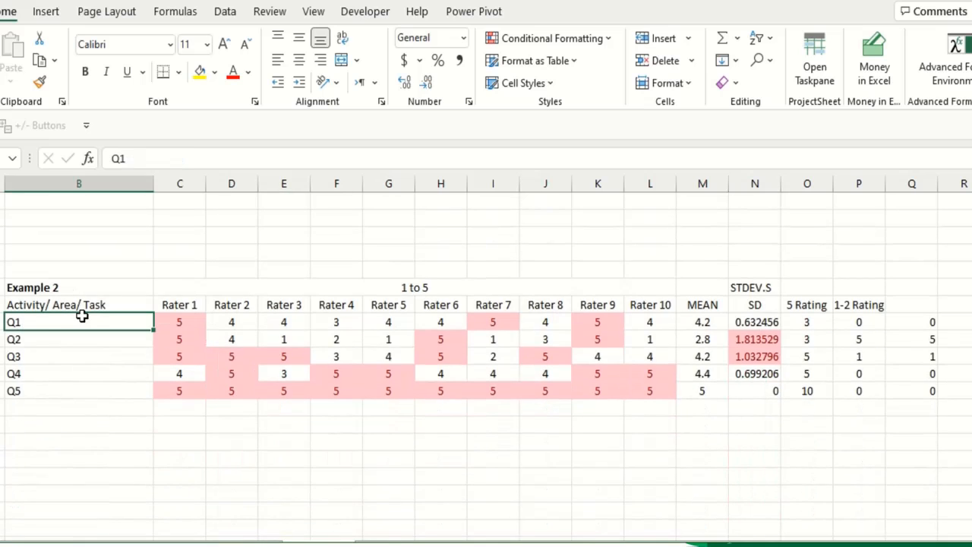
# - Review Example 2's Q1–Q5 labels and ratings, then add a 5 Rating heading in Example 1
pyautogui.moveTo(79, 322); pyautogui.dragTo(59, 390)
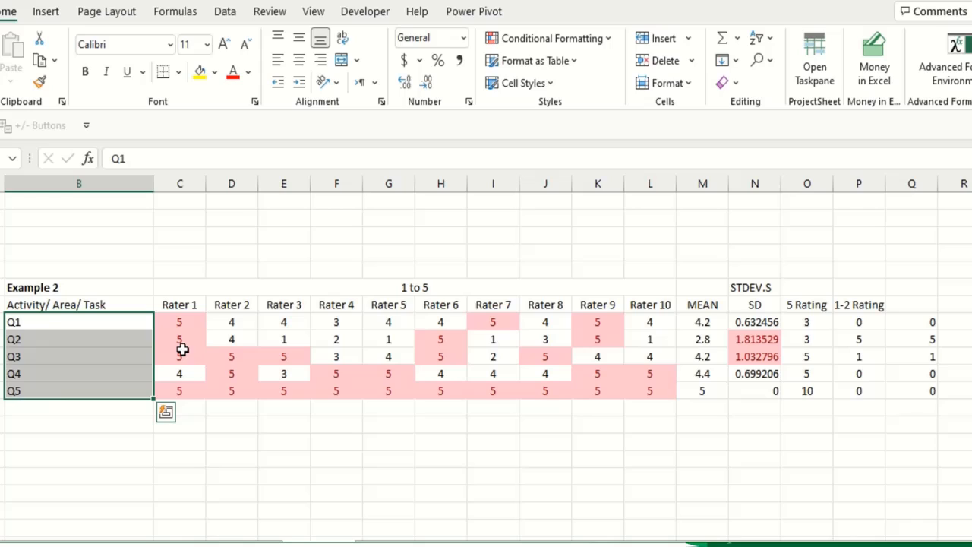
pyautogui.moveTo(187, 306)
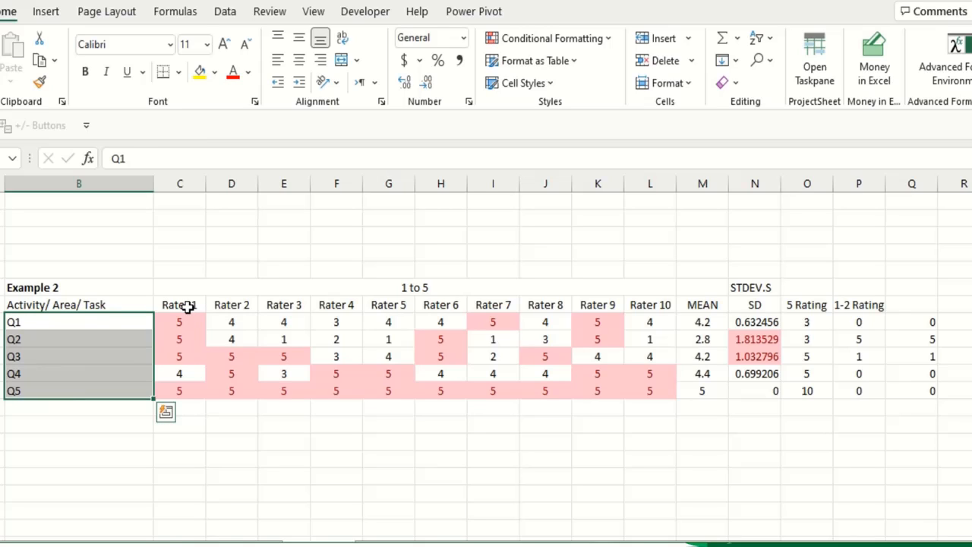
pyautogui.click(179, 304)
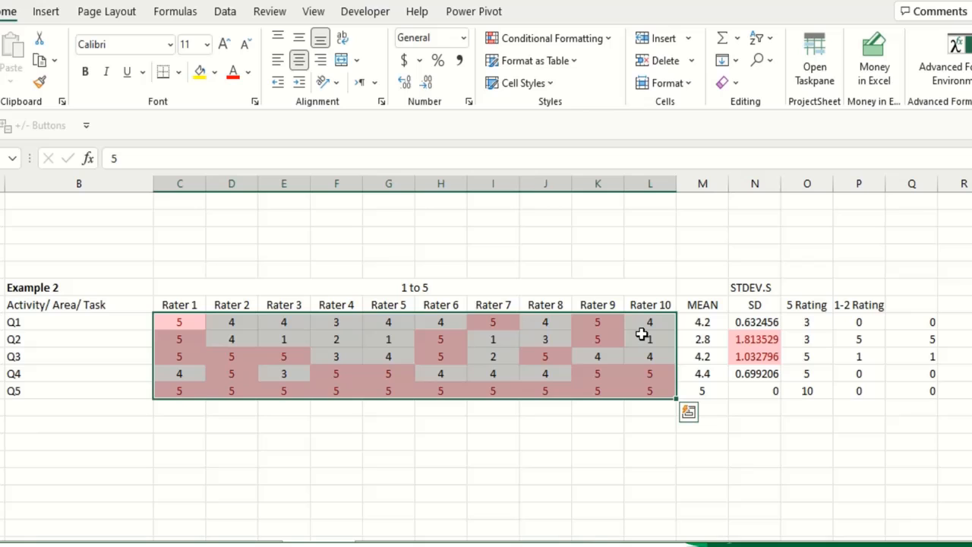
pyautogui.click(702, 322)
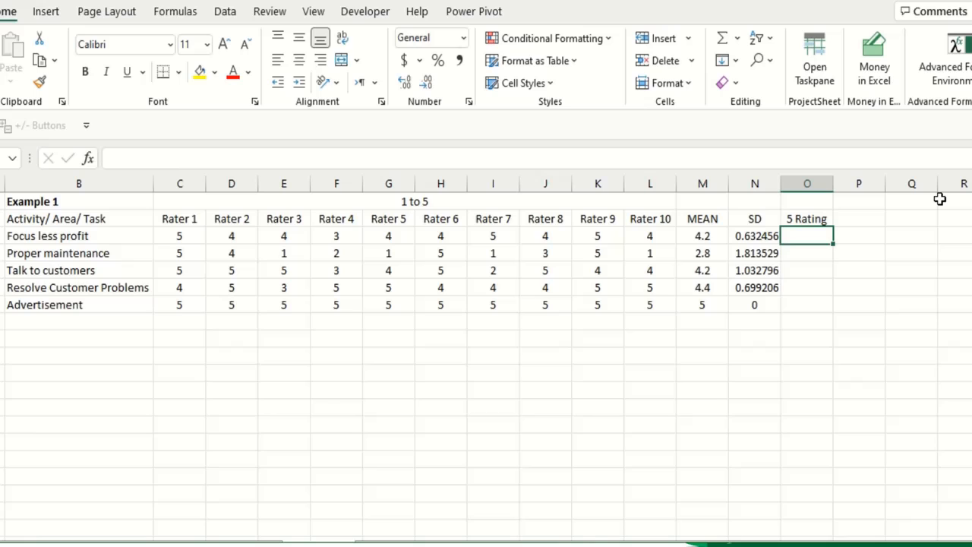
pyautogui.moveTo(680, 243)
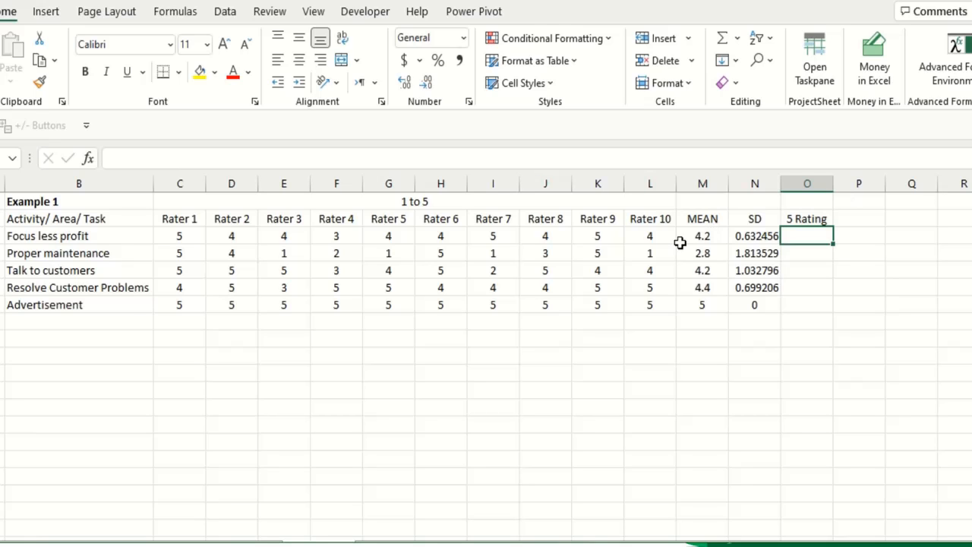
# - Enter =COUNTIF(C3:L3,"5") in O3 and fill it down, giving counts 3, 3, 5, 5, 10
pyautogui.moveTo(179, 235); pyautogui.dragTo(649, 235)
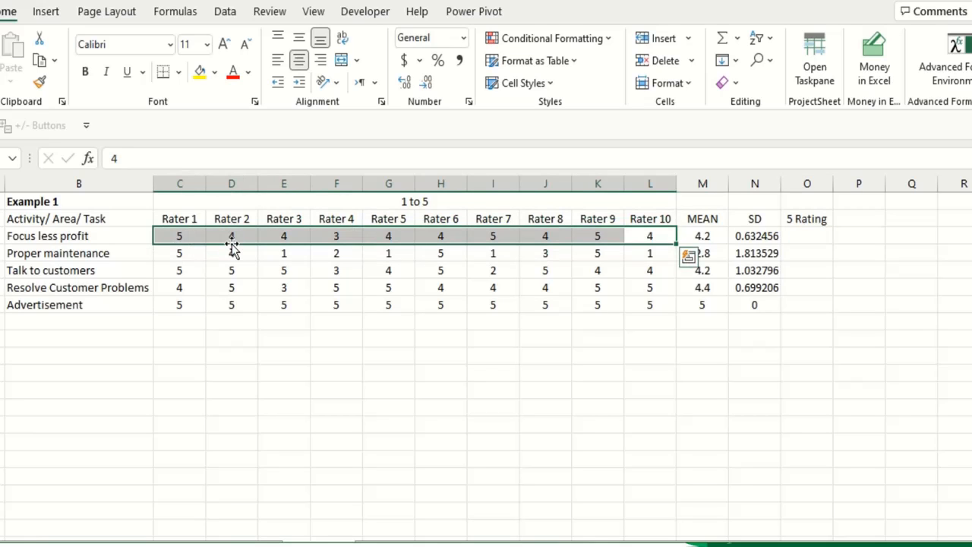
pyautogui.click(79, 235)
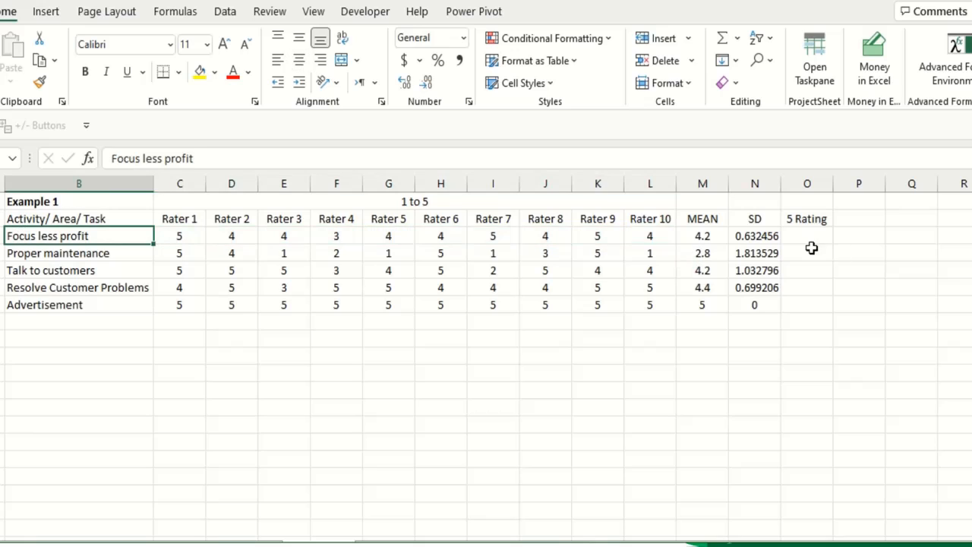
pyautogui.click(806, 235)
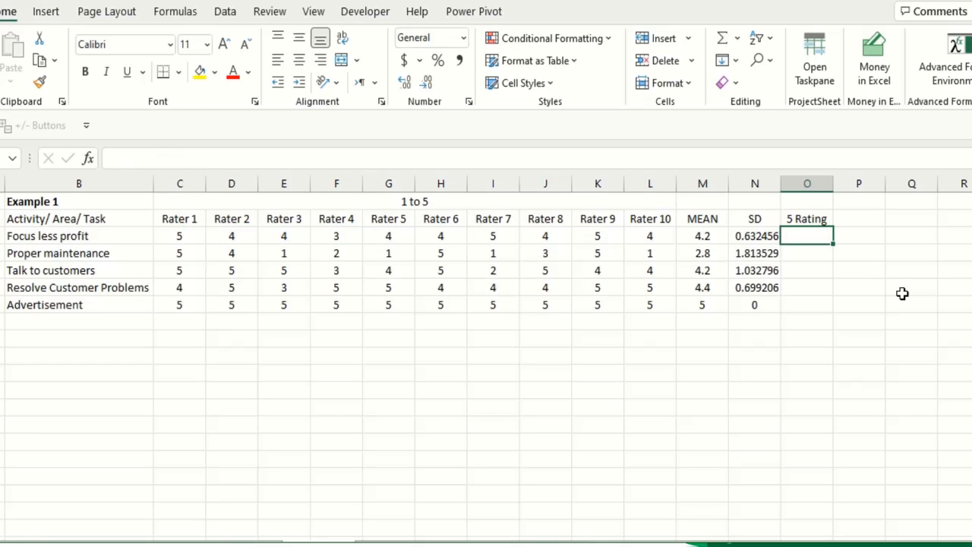
pyautogui.write('=')
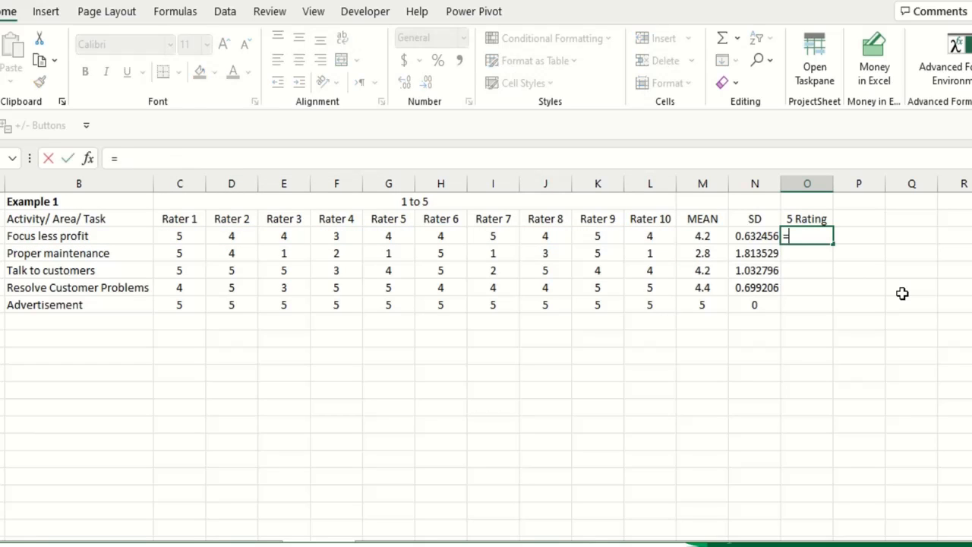
pyautogui.write('COUNTIF(')
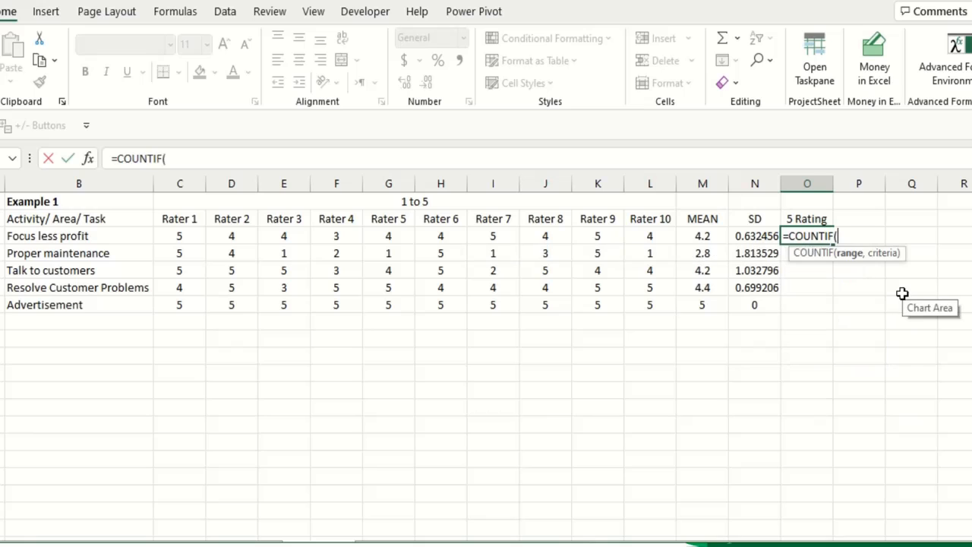
pyautogui.moveTo(170, 233)
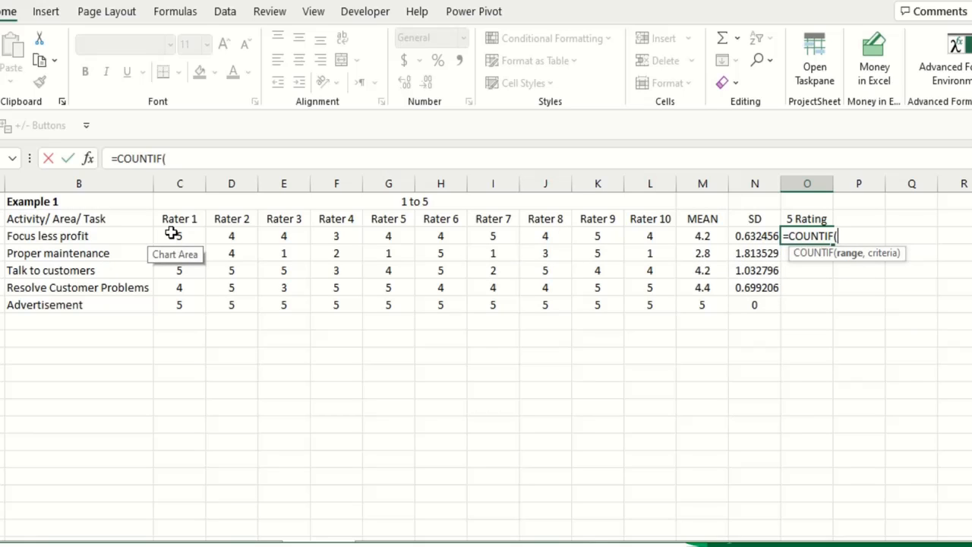
pyautogui.moveTo(179, 236); pyautogui.dragTo(649, 235)
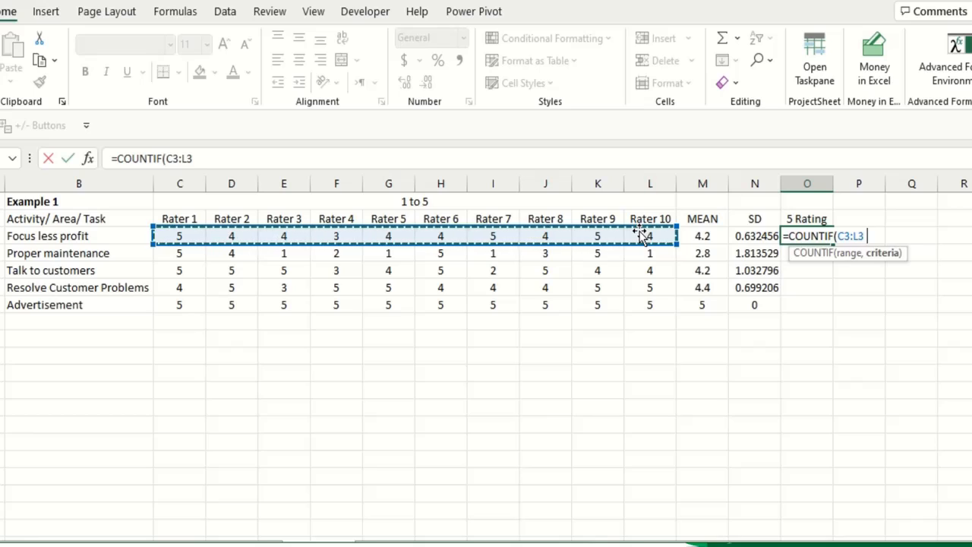
pyautogui.write(',"')
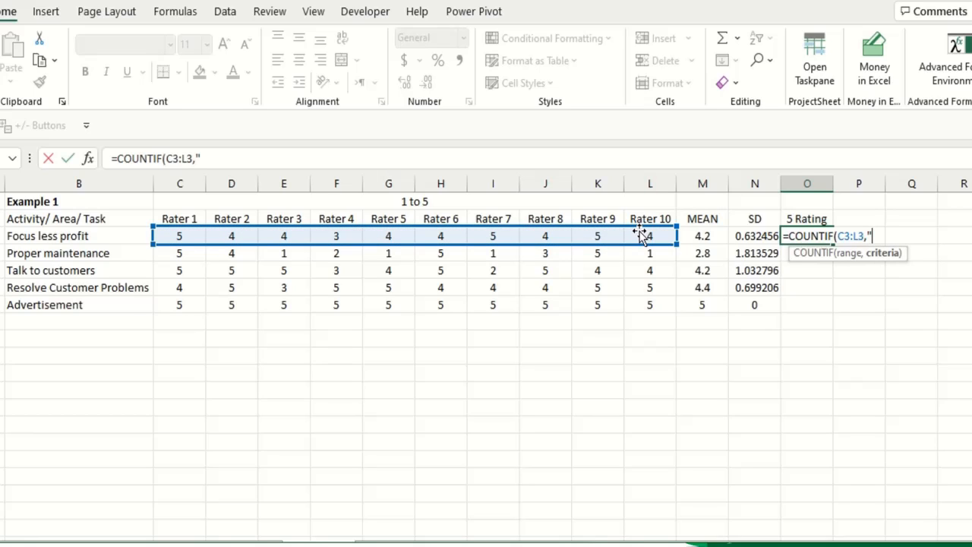
pyautogui.write('5")')
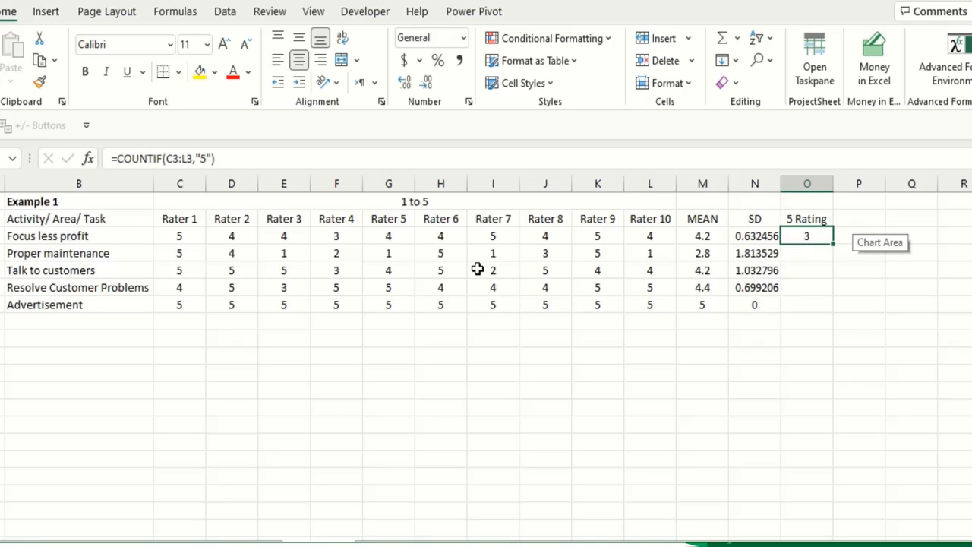
pyautogui.moveTo(342, 233)
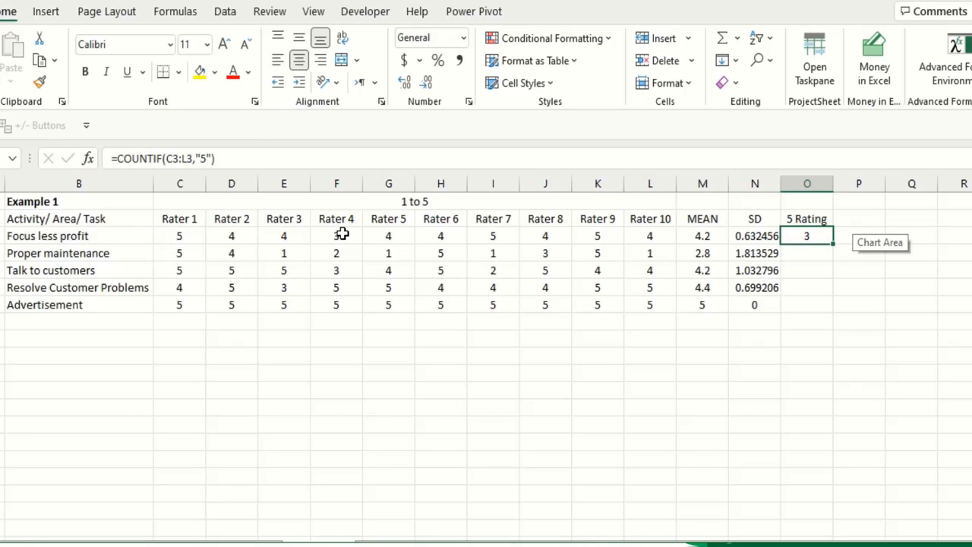
pyautogui.moveTo(840, 279)
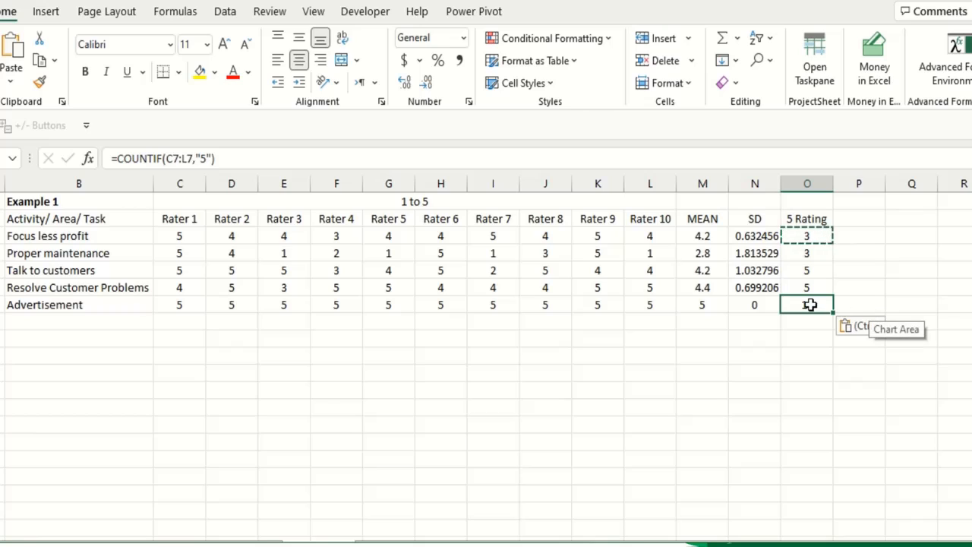
pyautogui.write('10')
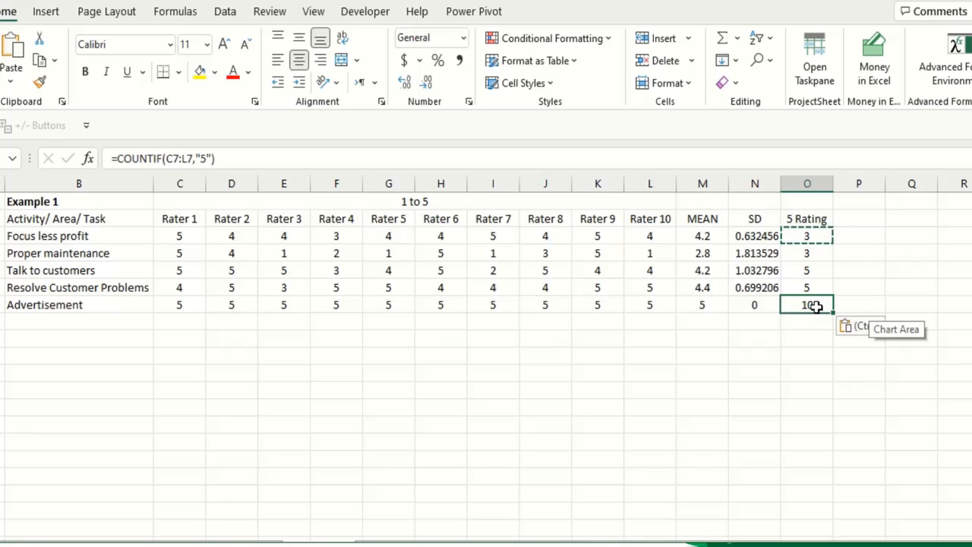
pyautogui.moveTo(668, 308)
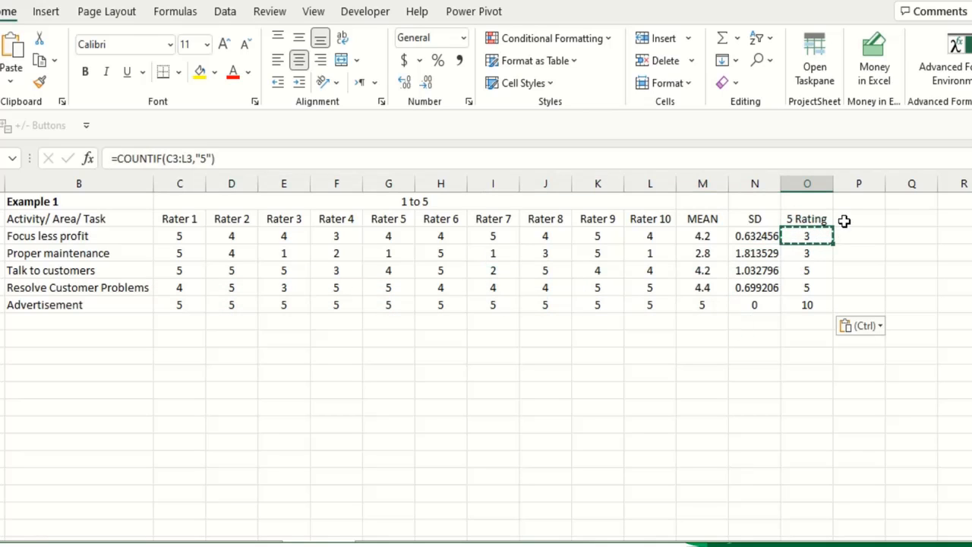
# - Add a Total column of 10 and =O3/P3 percentages: 30%, 30%, 50%, 50%, 100%
pyautogui.write('T')
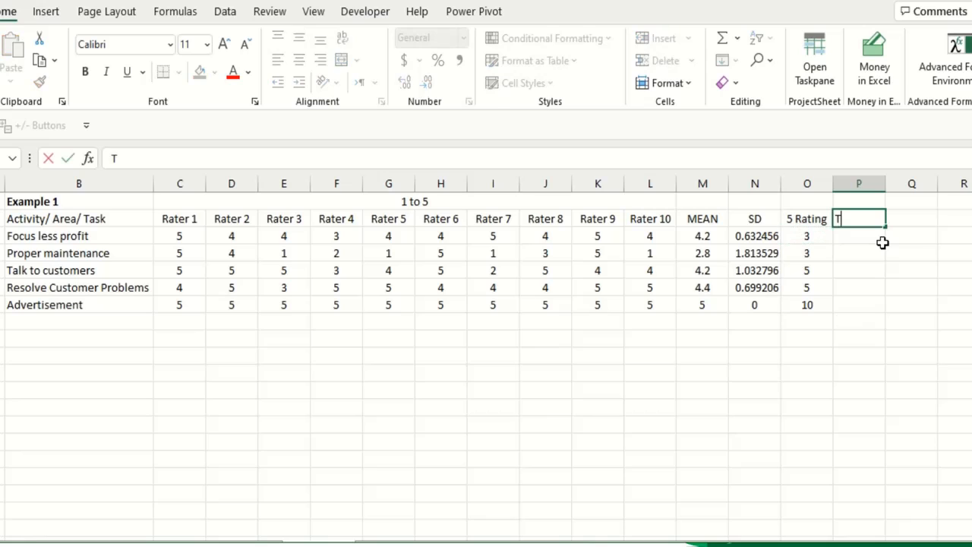
pyautogui.write('otal')
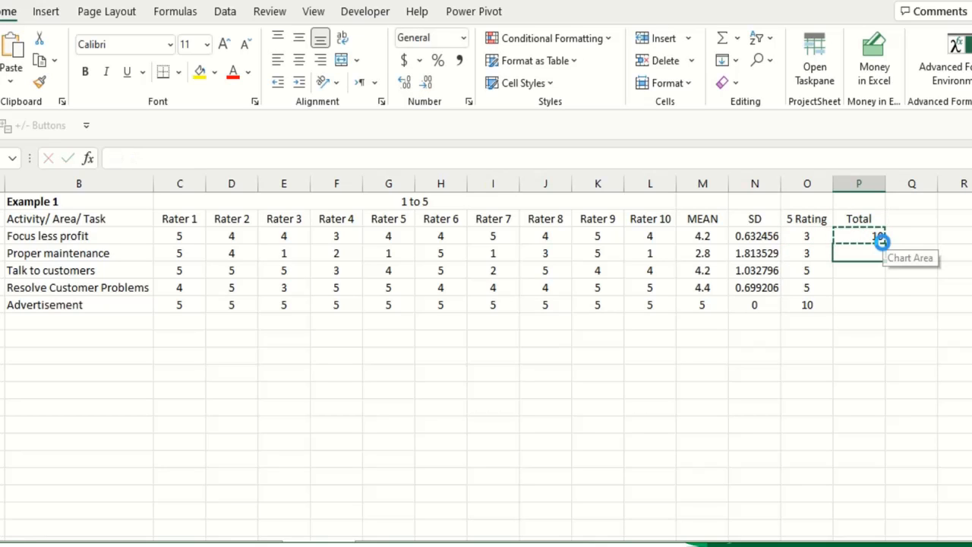
pyautogui.press('ctrl+v')
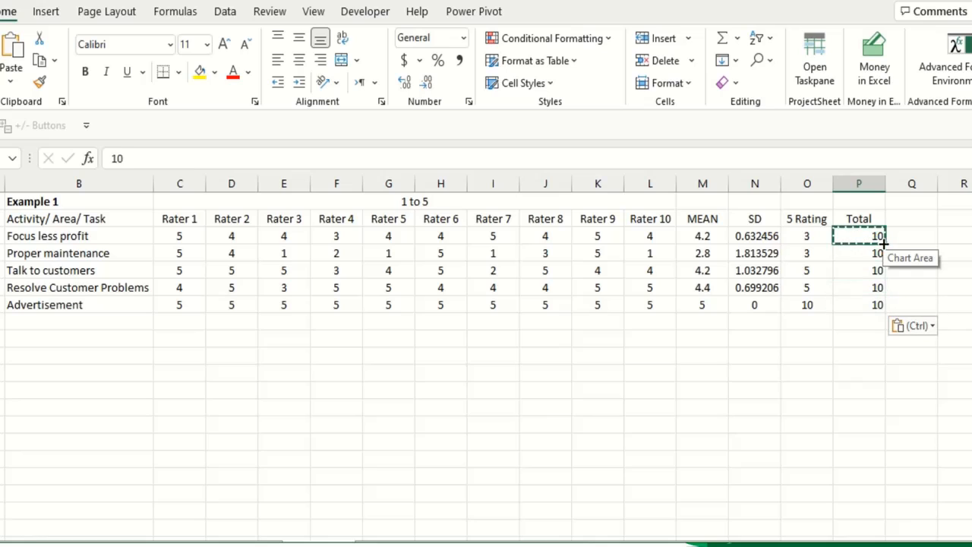
pyautogui.write('=O3')
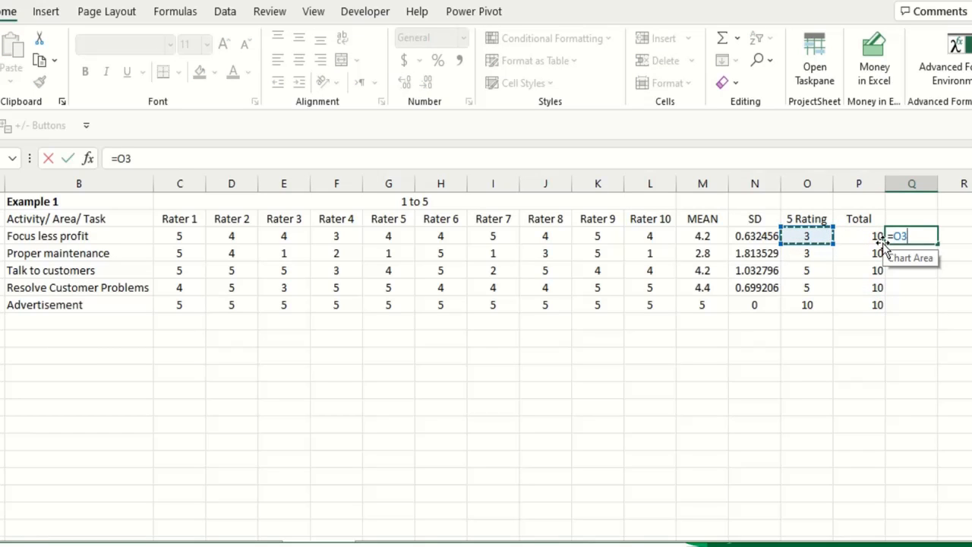
pyautogui.write('/')
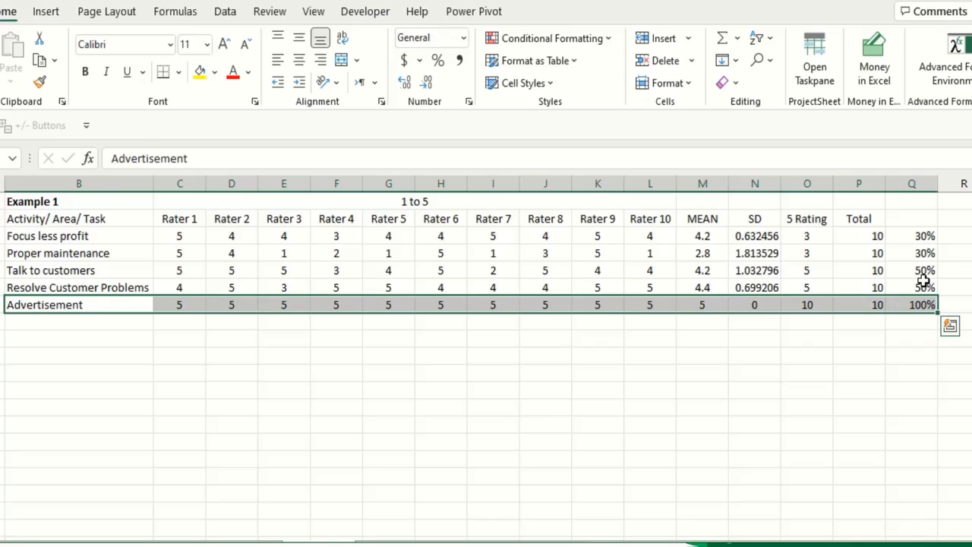
pyautogui.click(911, 253)
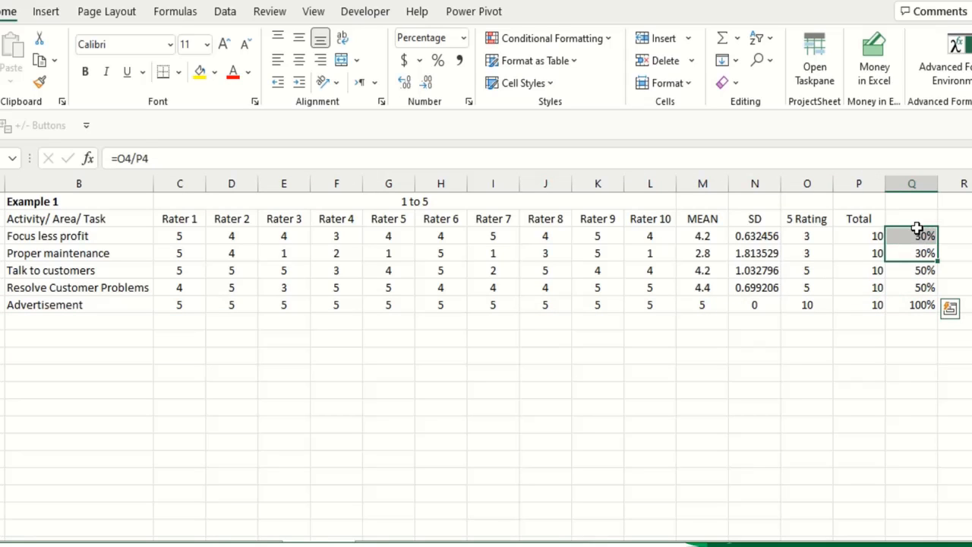
pyautogui.hscroll(3)
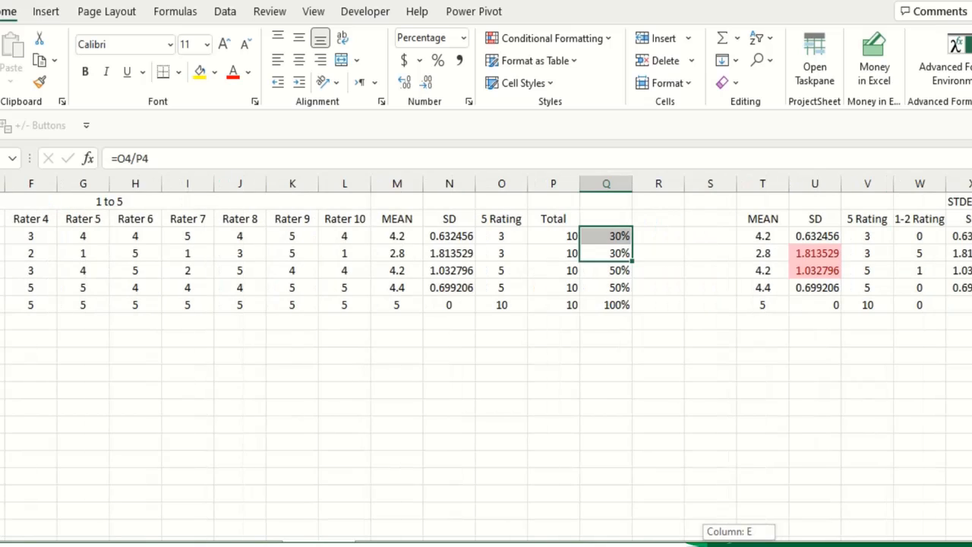
pyautogui.moveTo(910, 217)
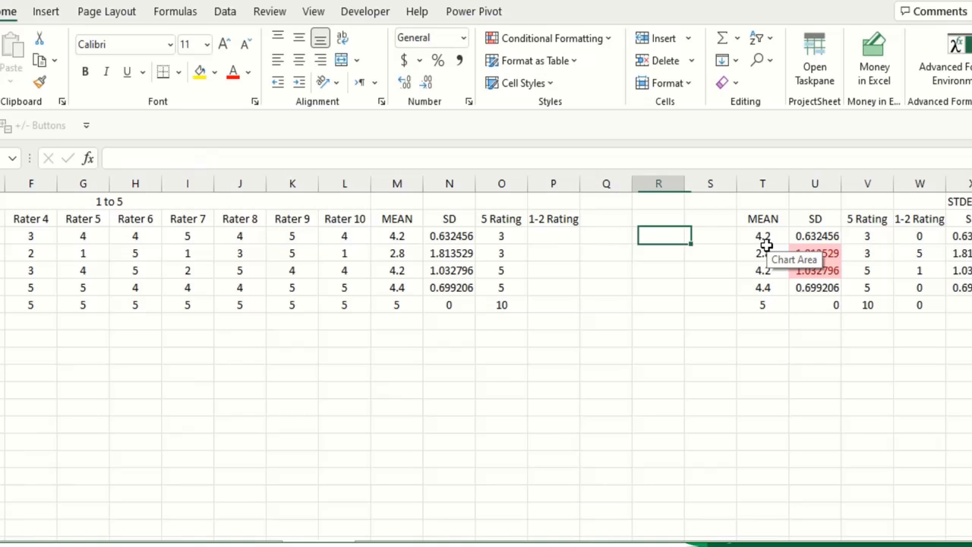
# - Enter =COUNTIFS(C3:L3,"<3") under 1-2 Rating and fill down, giving 0, 5, 1, 0, 0
pyautogui.write('=COUNTIFs(C3:L3')
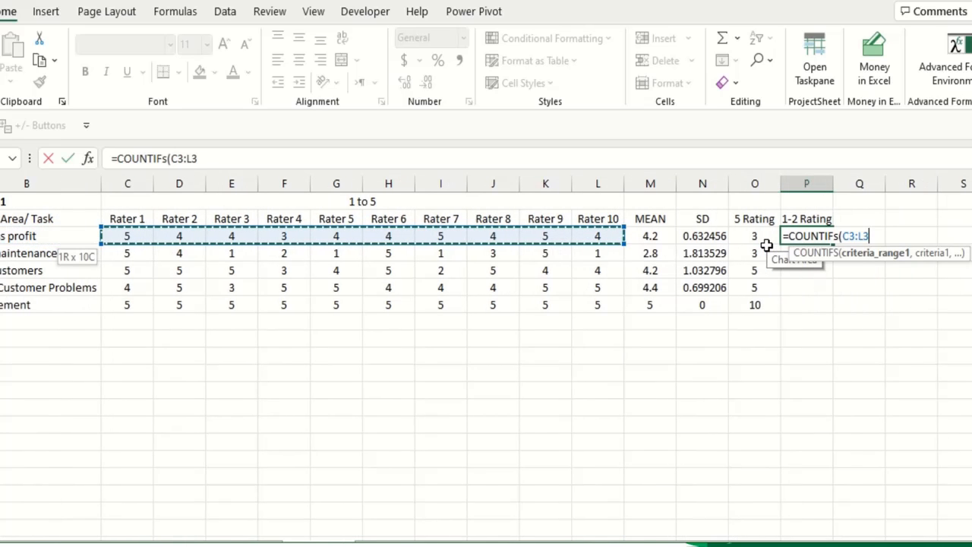
pyautogui.write(',')
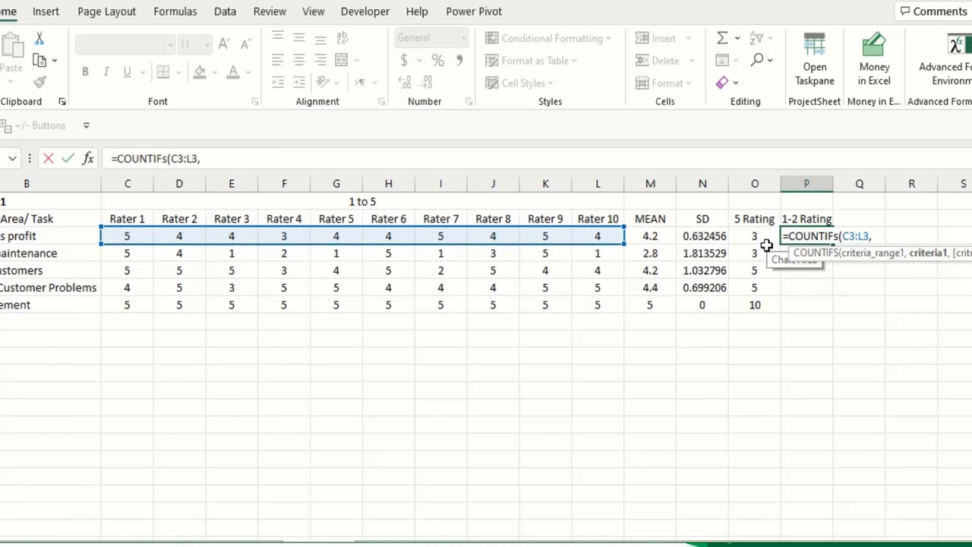
pyautogui.write('">')
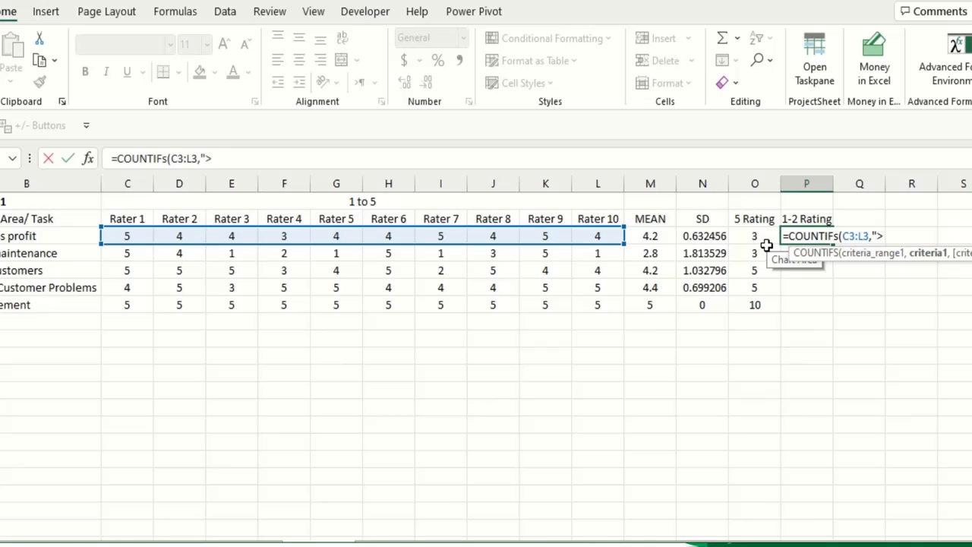
pyautogui.write('3")')
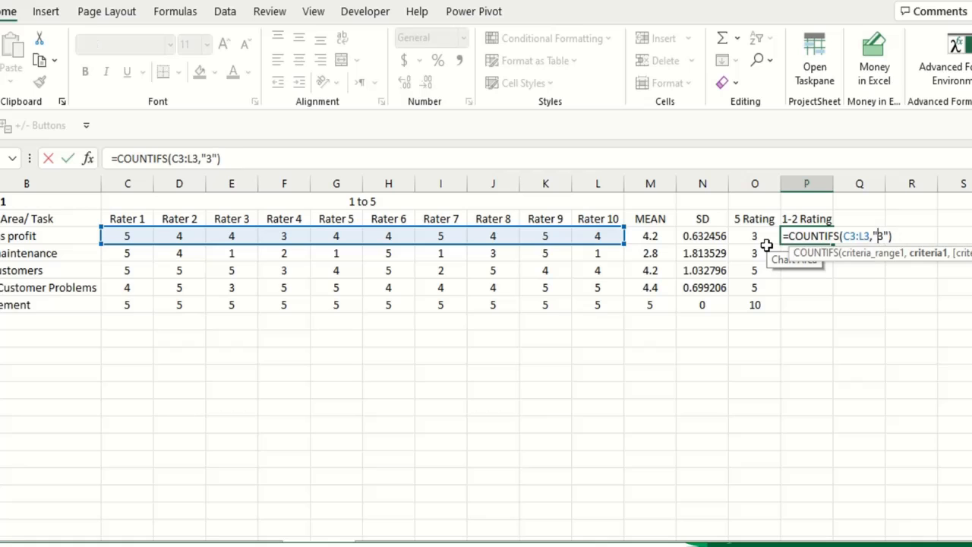
pyautogui.write('<3')
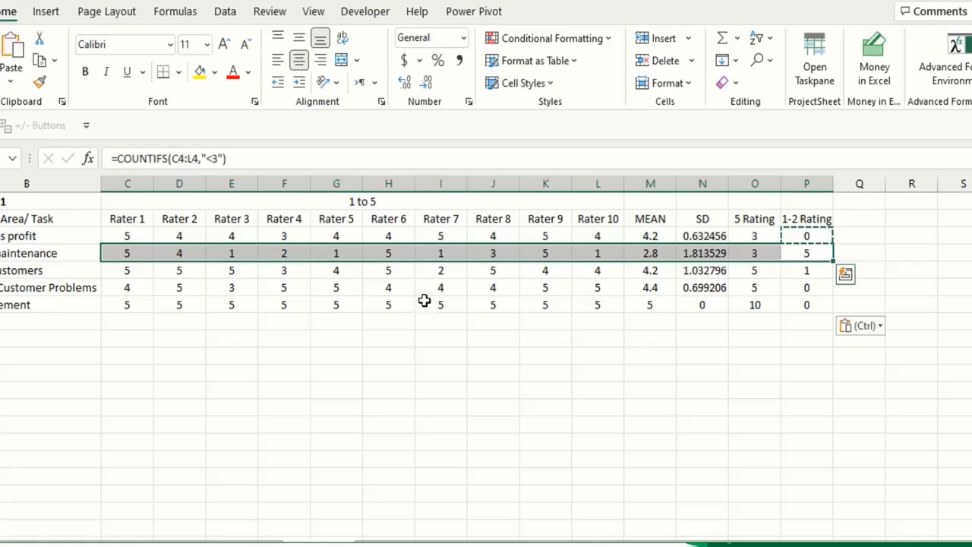
# - Inspect the MEAN, 5 Rating and 1-2 Rating formulas for the maintenance and Advertisement rows
pyautogui.click(650, 253)
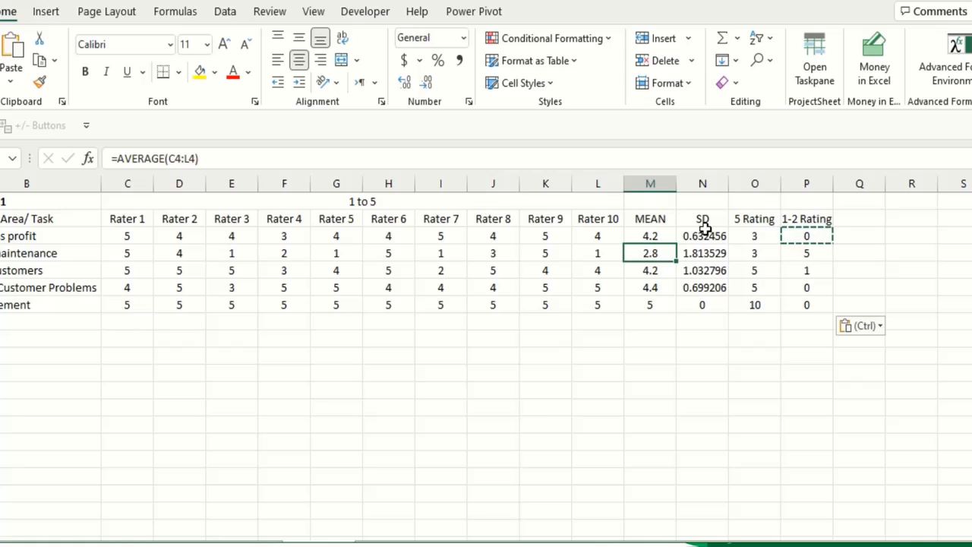
pyautogui.click(701, 253)
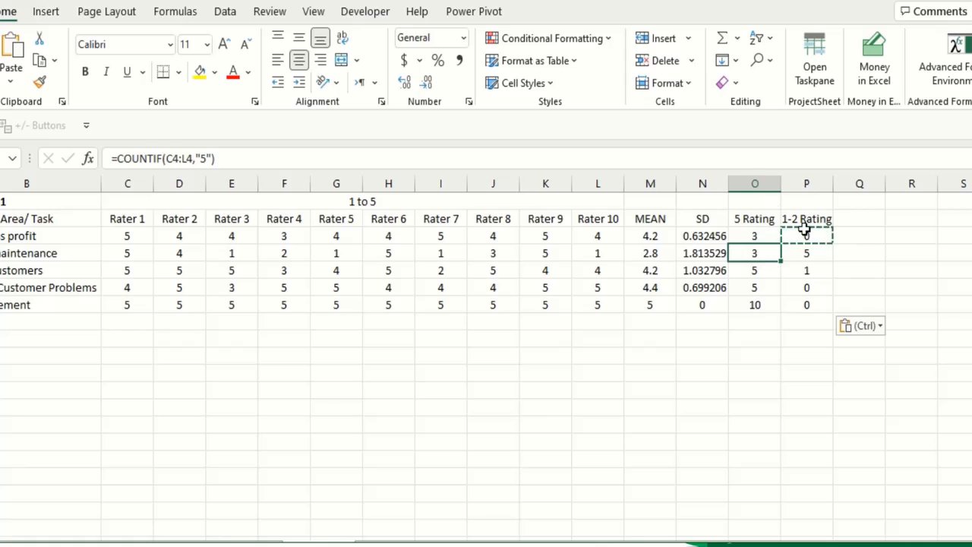
pyautogui.click(806, 218)
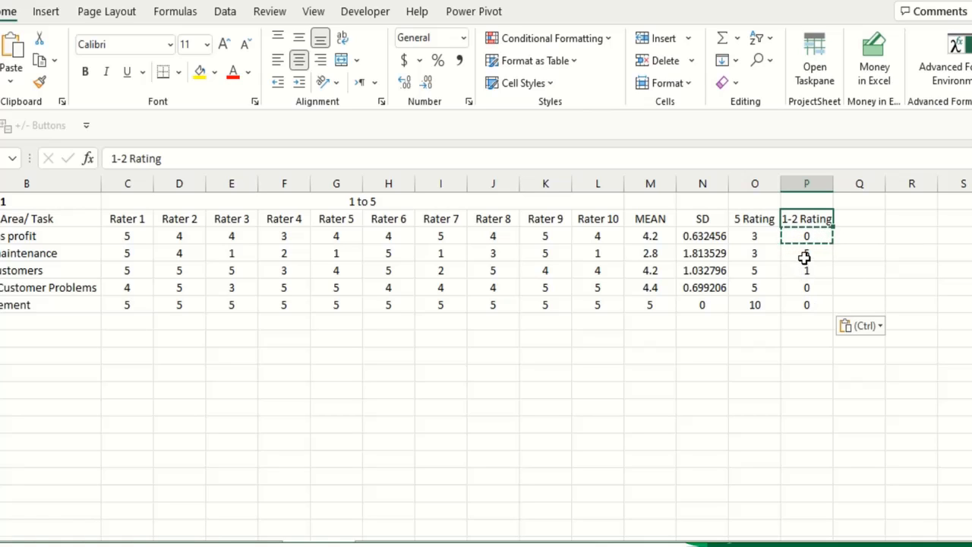
pyautogui.click(806, 305)
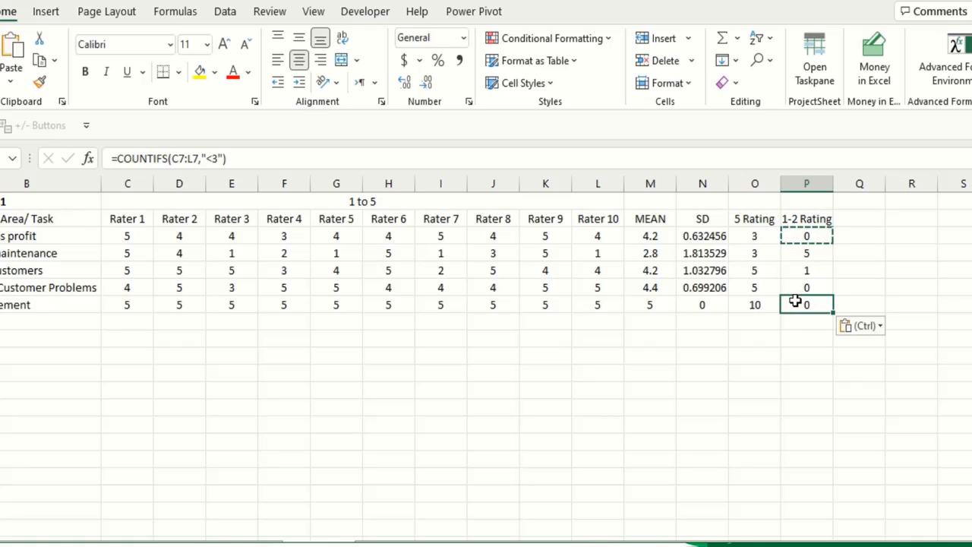
pyautogui.click(806, 287)
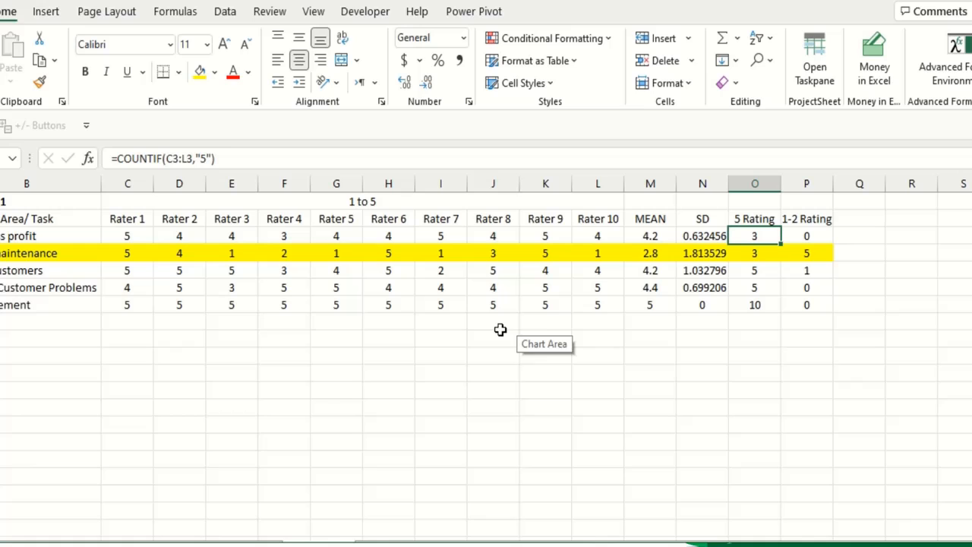
pyautogui.moveTo(500, 329)
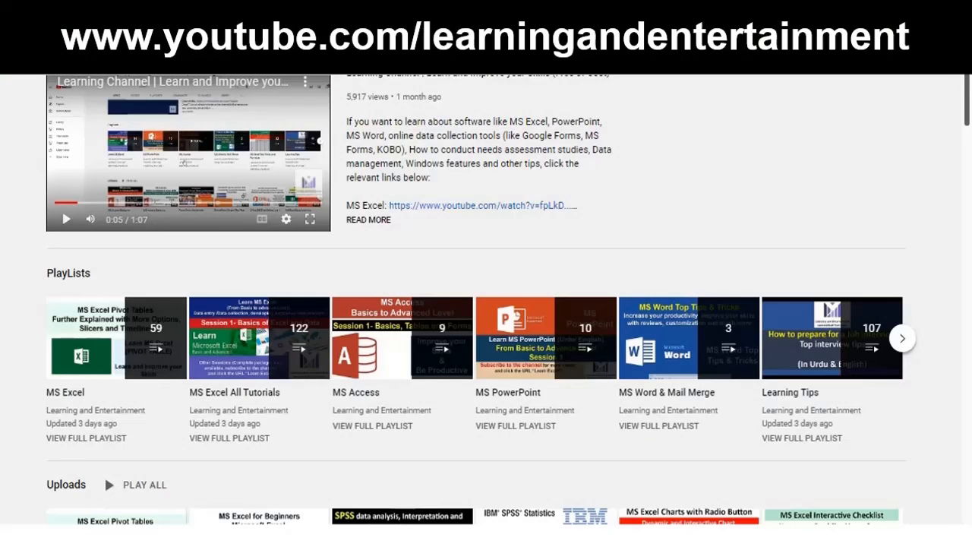
pyautogui.moveTo(494, 251)
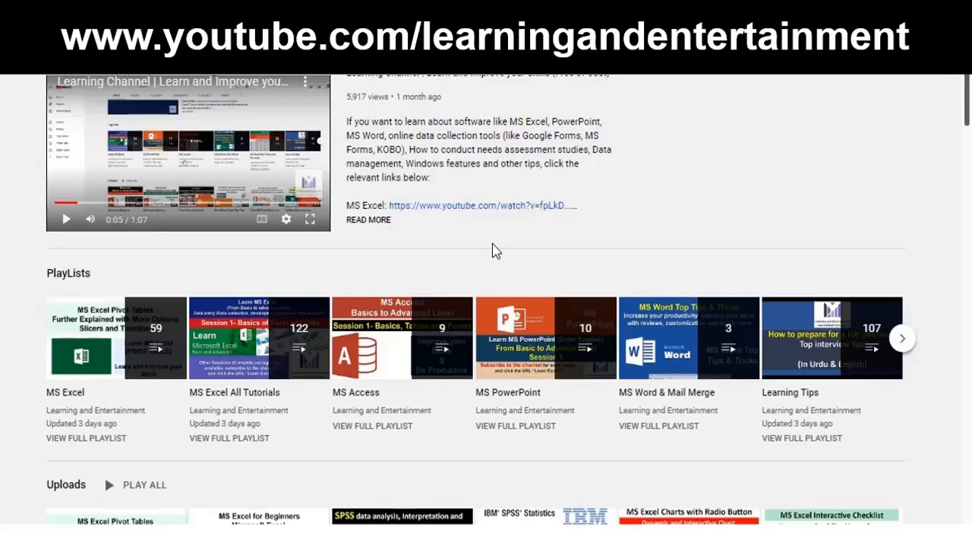
# - Scroll the Learning and Entertainment channel's Home tab down to its PlayLists row
pyautogui.scroll(-3)
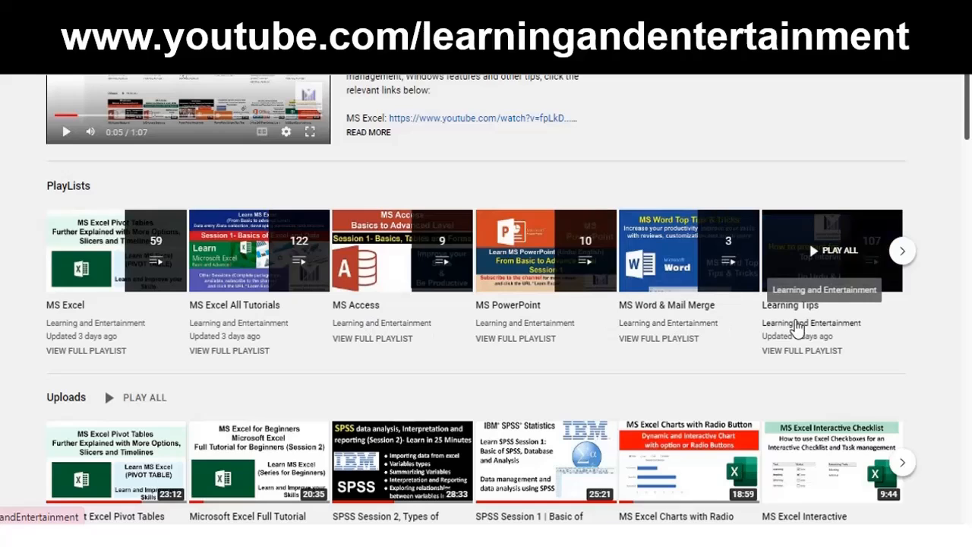
pyautogui.scroll(-3)
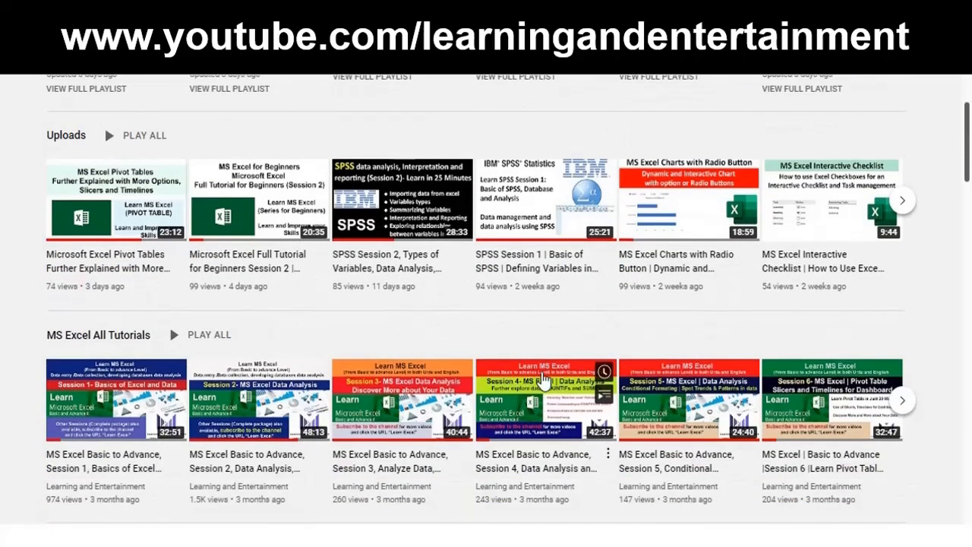
pyautogui.moveTo(513, 326)
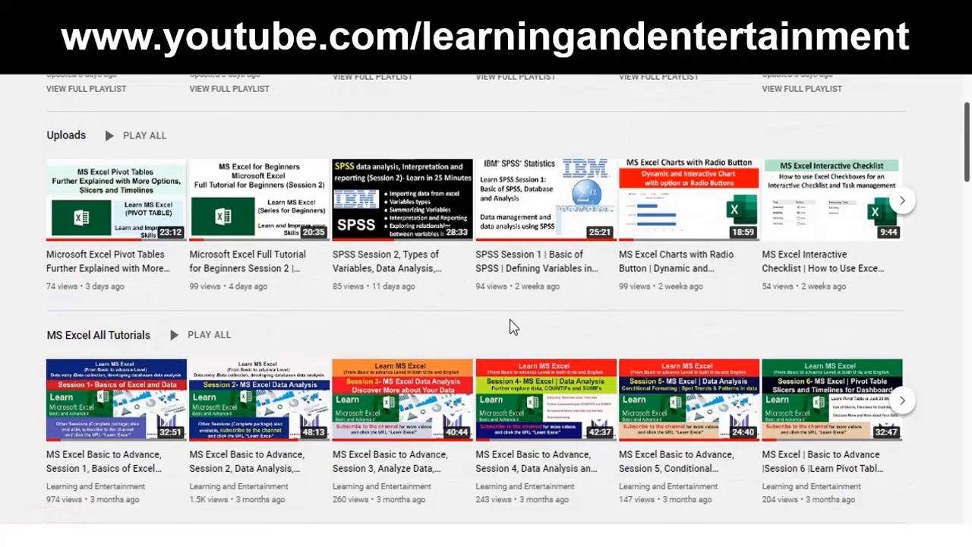
pyautogui.scroll(-3)
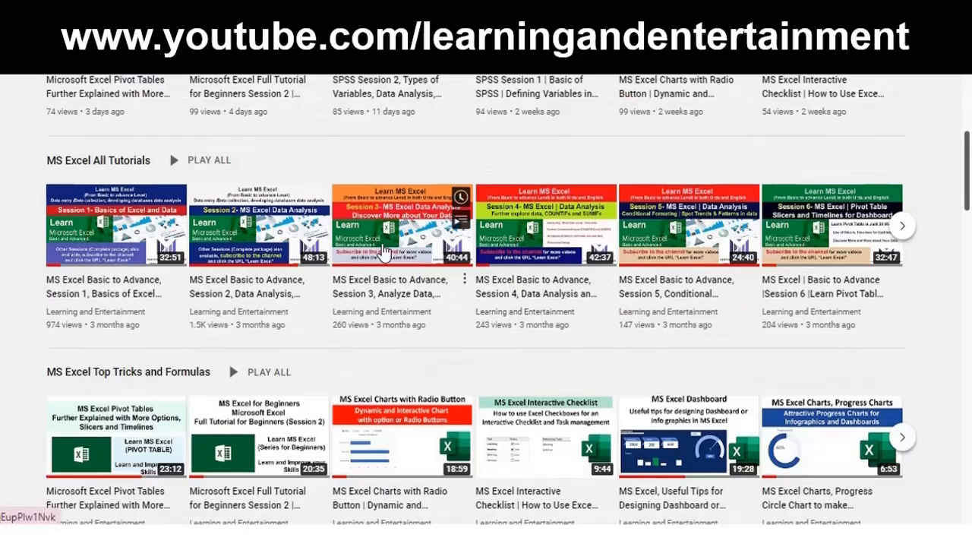
pyautogui.scroll(-3)
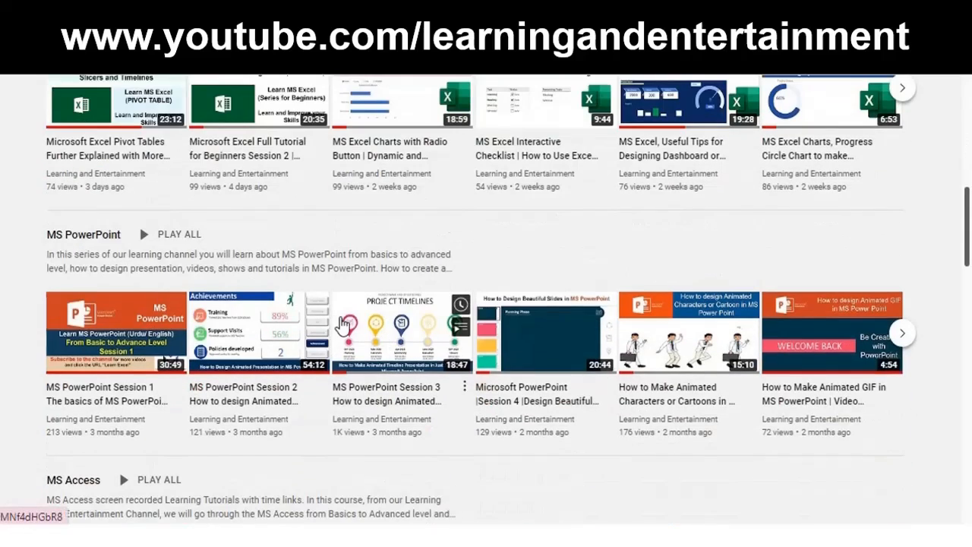
pyautogui.scroll(-3)
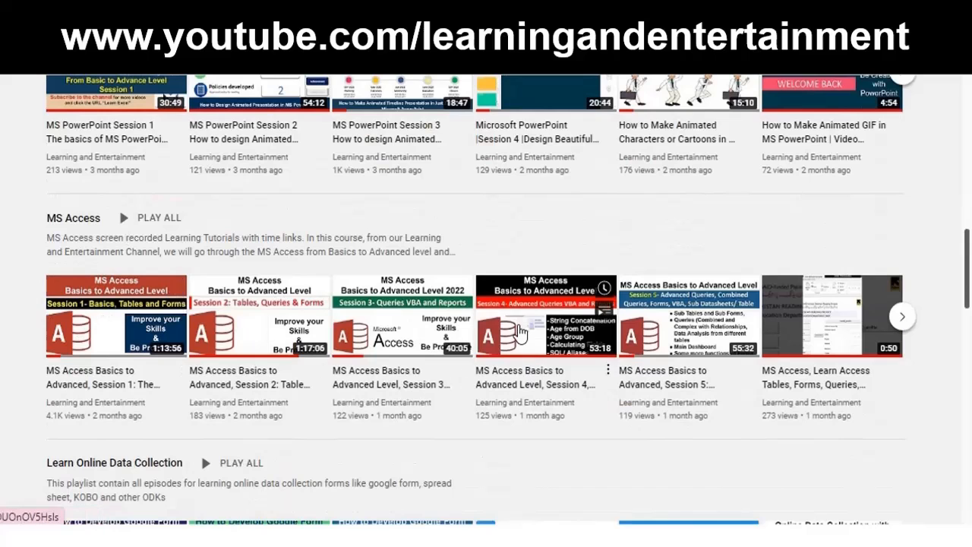
pyautogui.moveTo(520, 332)
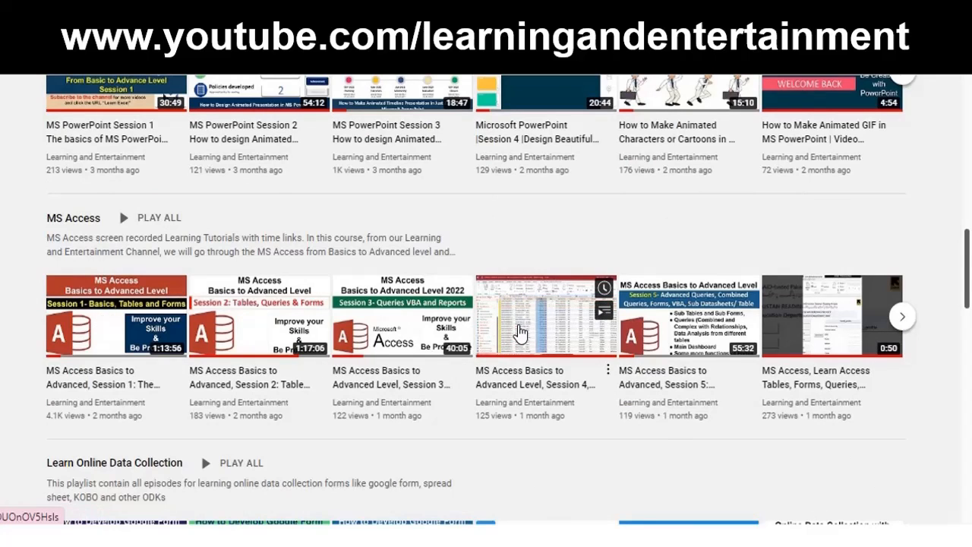
pyautogui.scroll(-3)
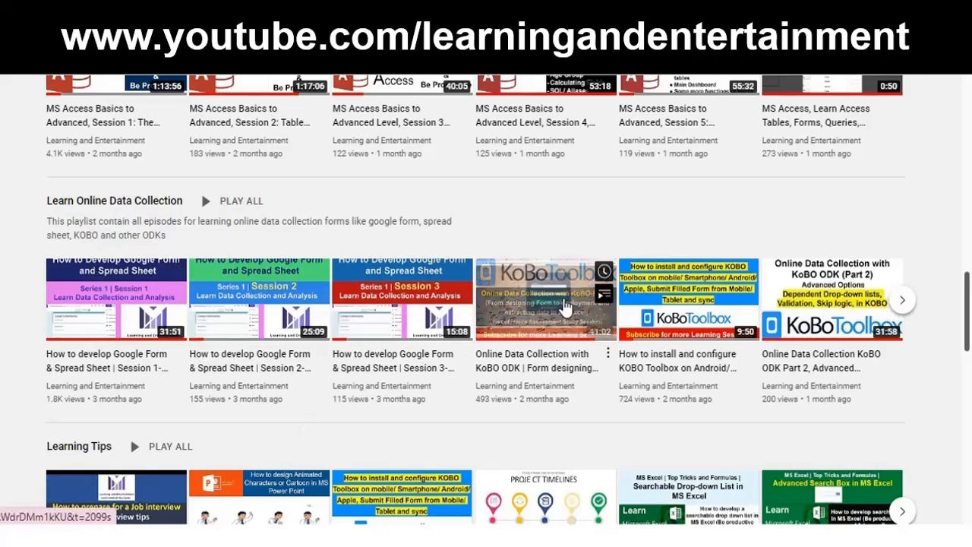
pyautogui.scroll(-3)
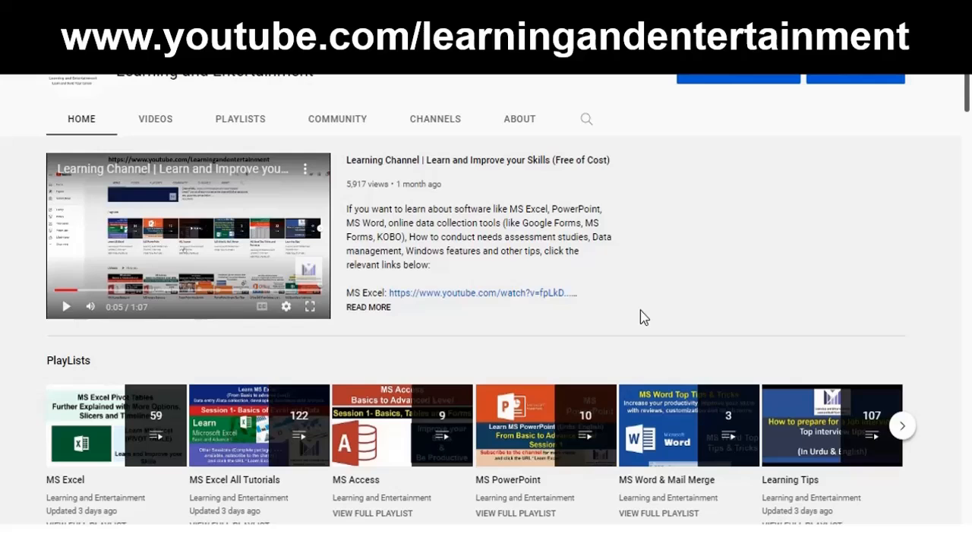
pyautogui.scroll(-3)
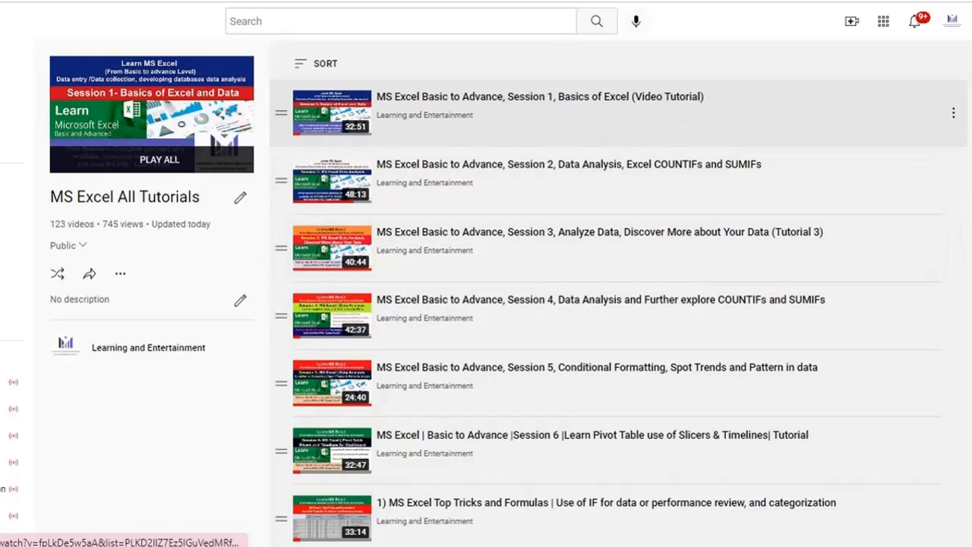
# - Scroll down past the Excel tutorials to the 10-video MS PowerPoint playlist
pyautogui.scroll(-3)
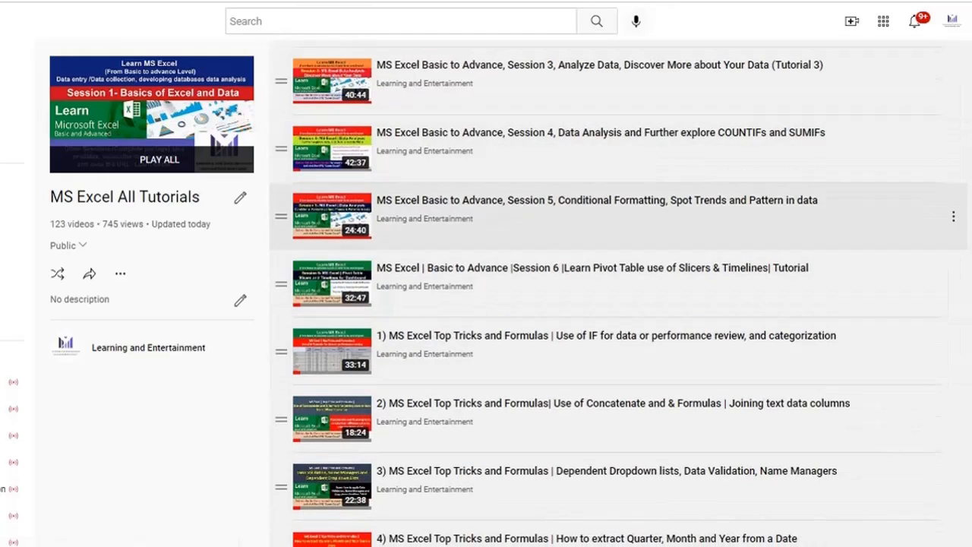
pyautogui.scroll(-3)
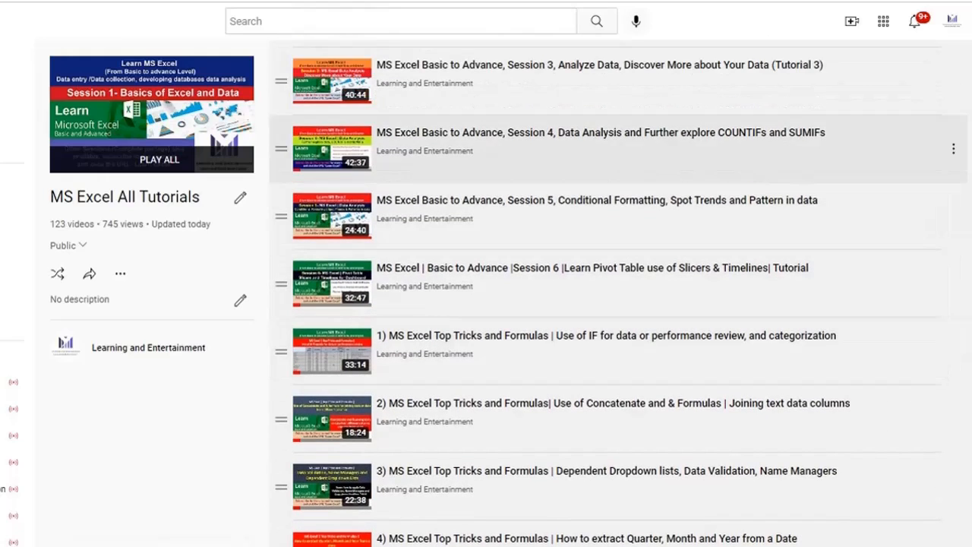
pyautogui.scroll(-3)
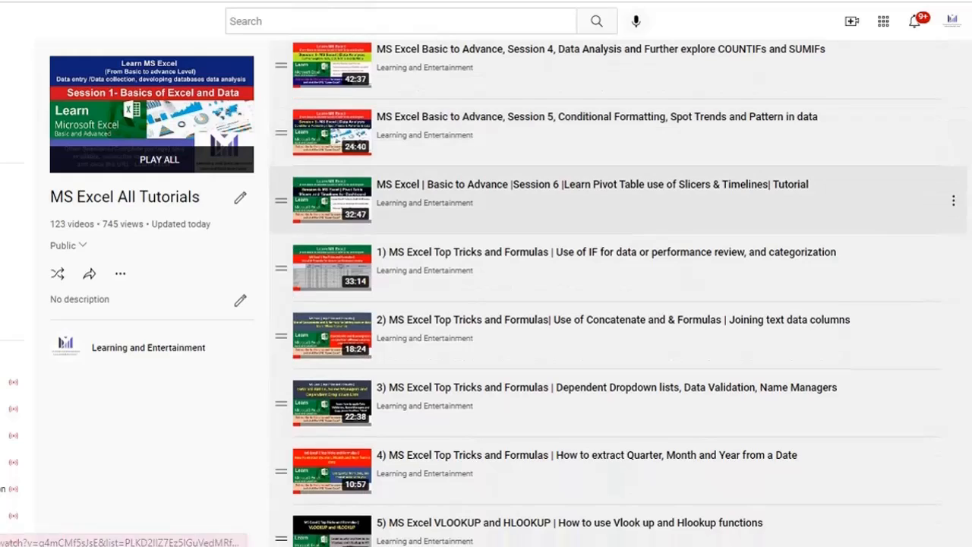
pyautogui.scroll(-3)
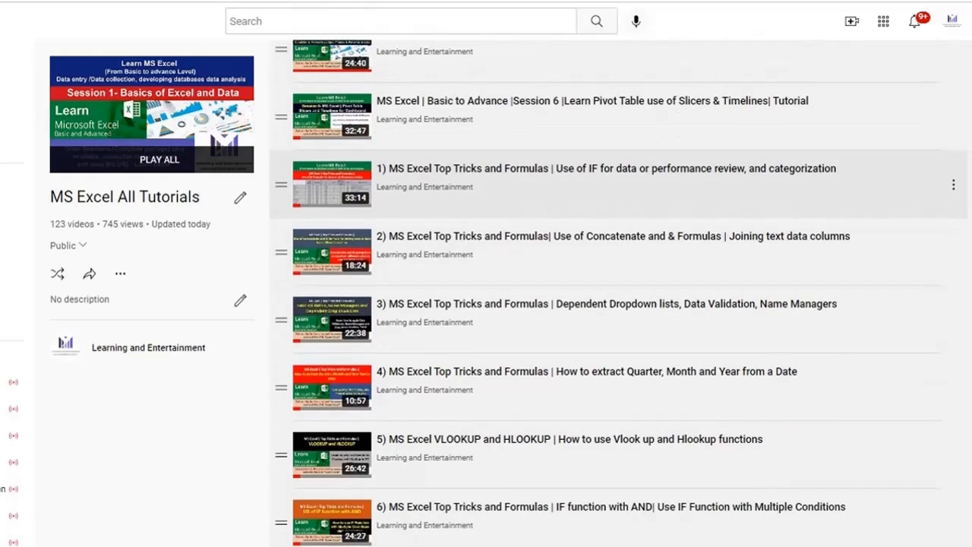
pyautogui.scroll(-3)
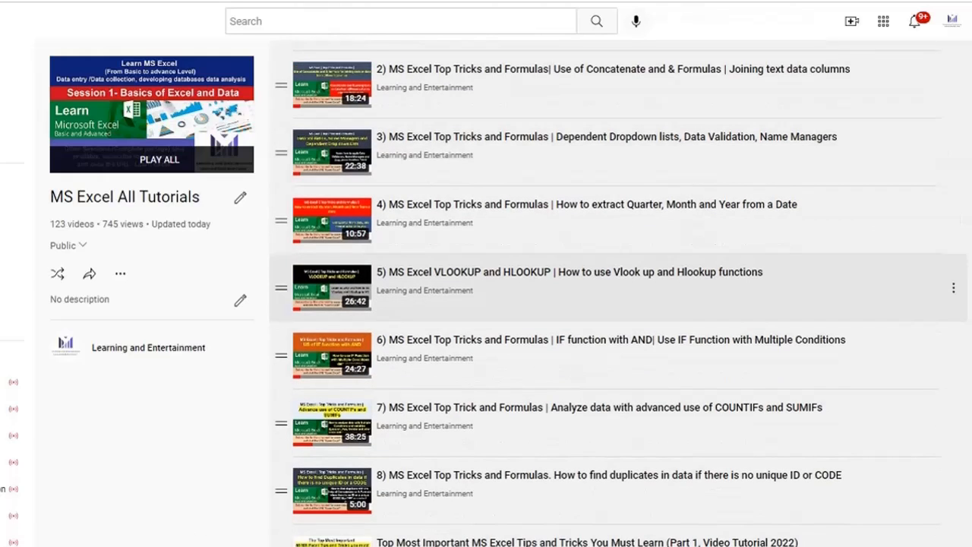
pyautogui.scroll(-3)
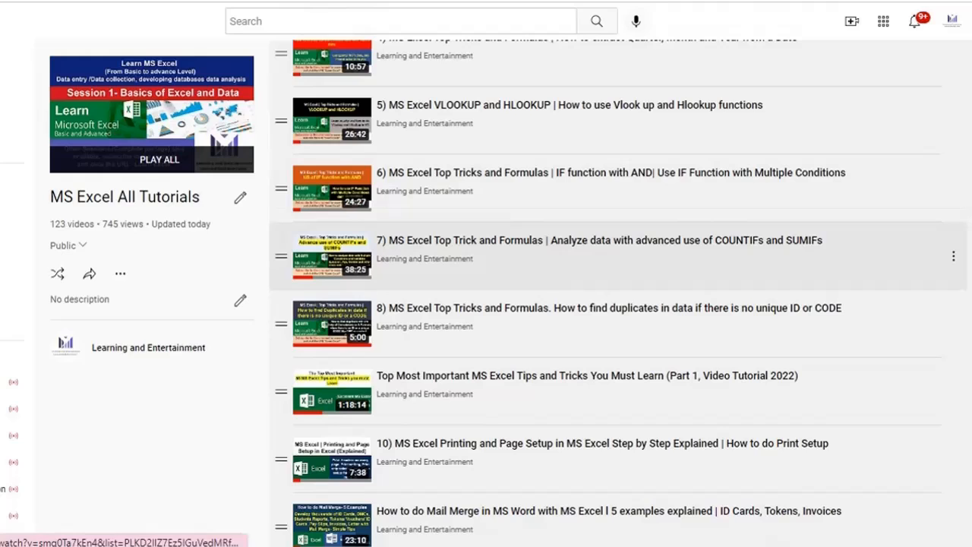
pyautogui.scroll(-3)
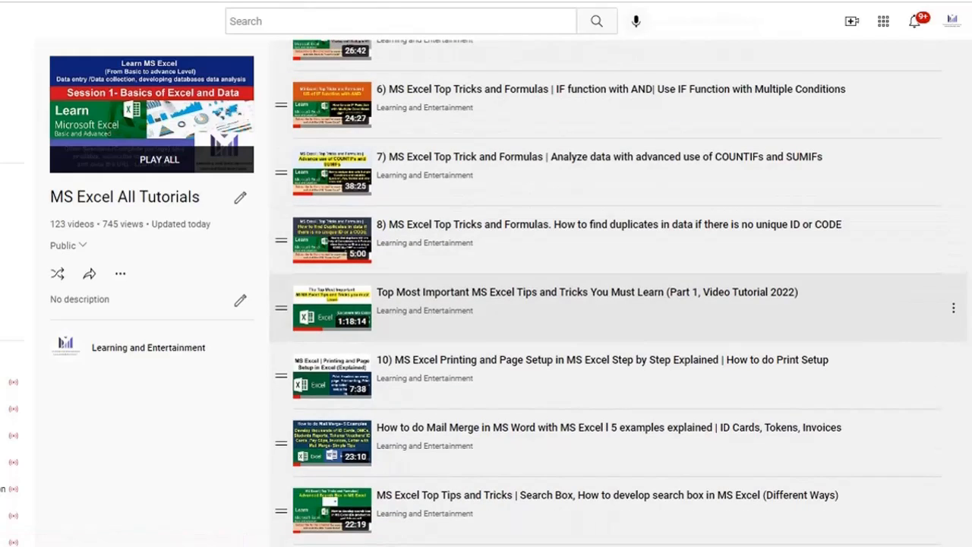
pyautogui.scroll(-3)
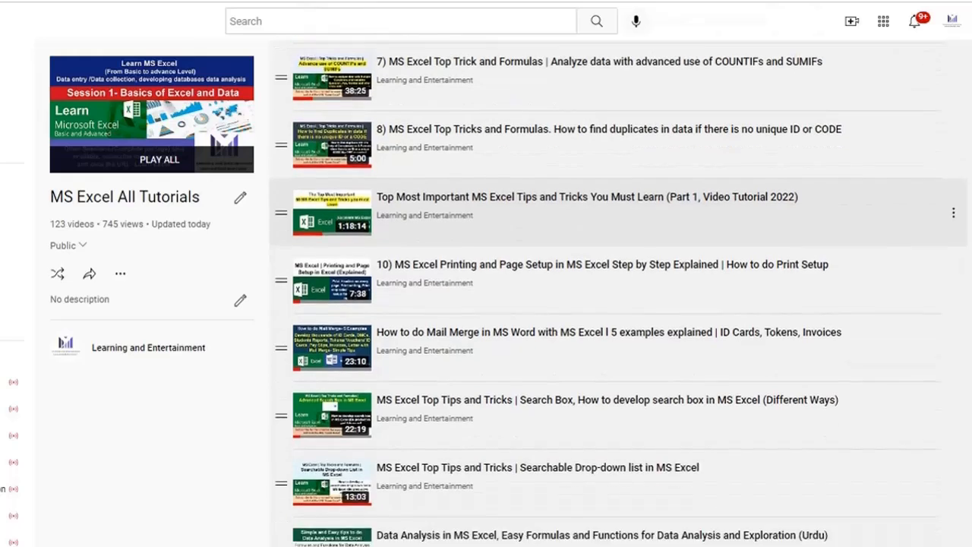
pyautogui.scroll(-3)
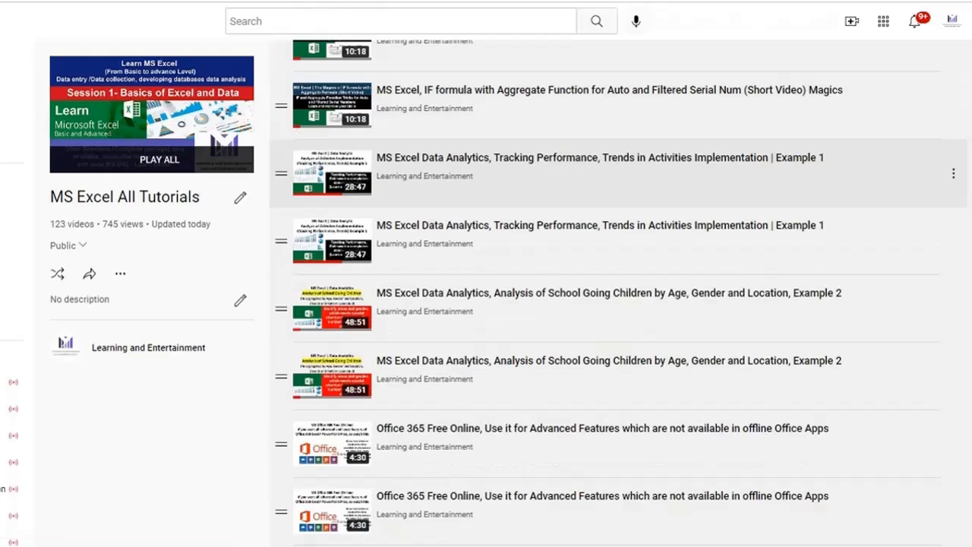
pyautogui.scroll(-3)
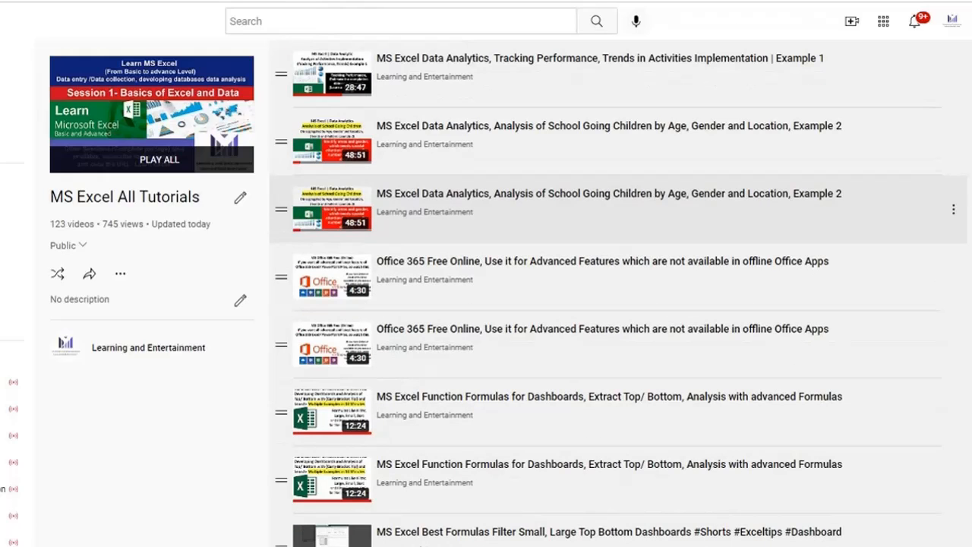
pyautogui.scroll(-3)
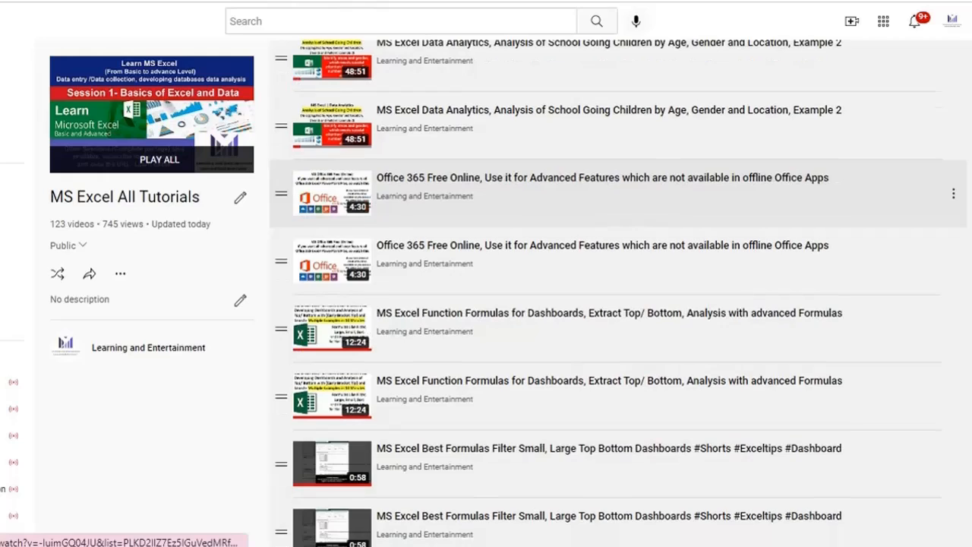
pyautogui.scroll(-3)
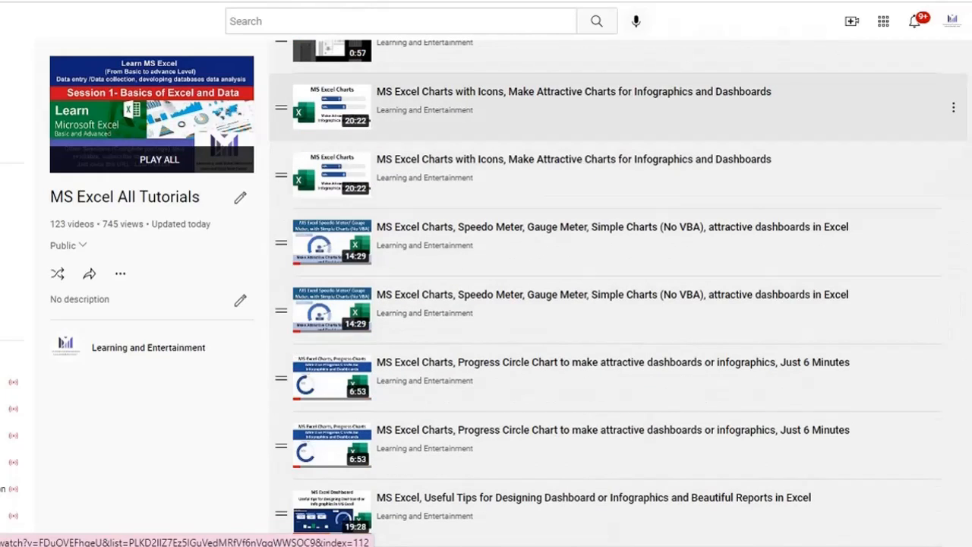
pyautogui.moveTo(424, 109)
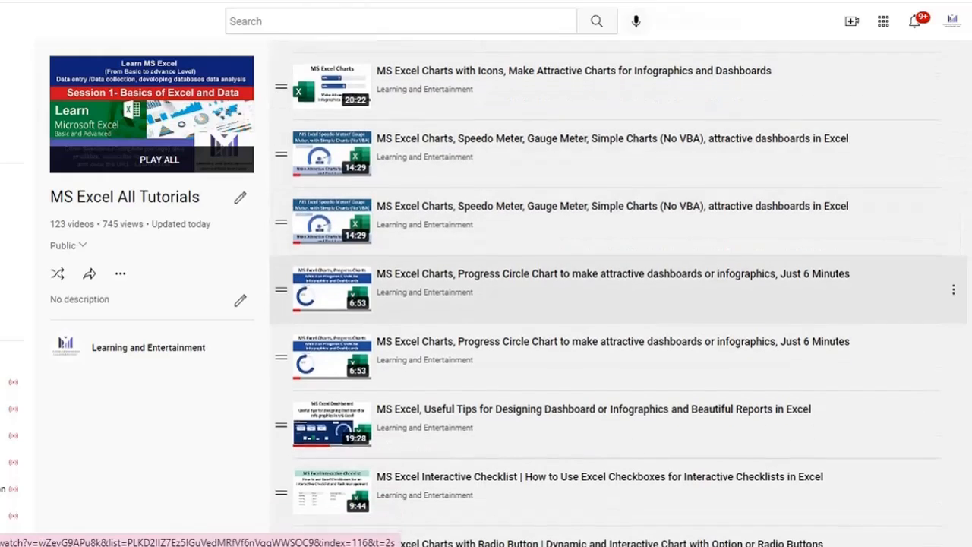
pyautogui.scroll(-3)
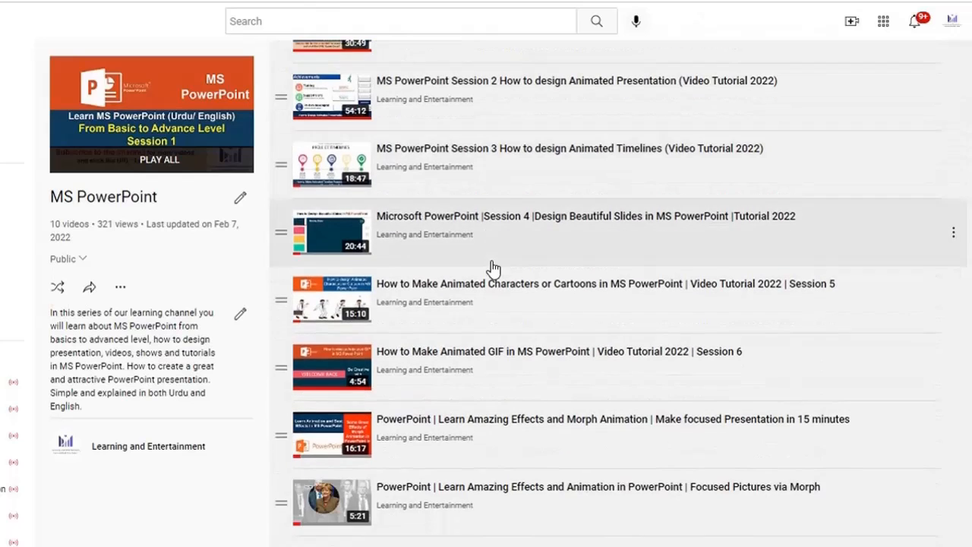
# - Scroll through the videos of the MS PowerPoint, MS Access and Learn Online Data Collection playlists
pyautogui.scroll(-3)
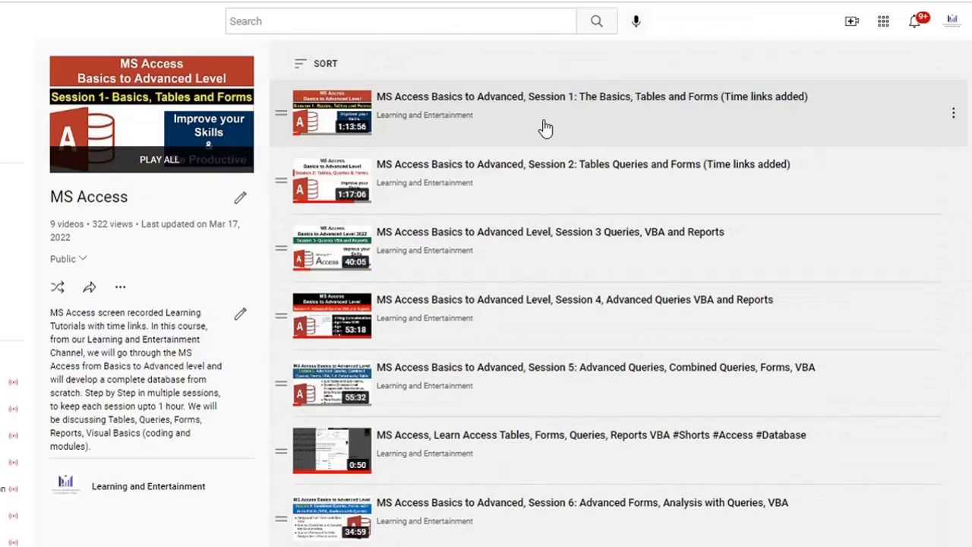
pyautogui.moveTo(565, 180)
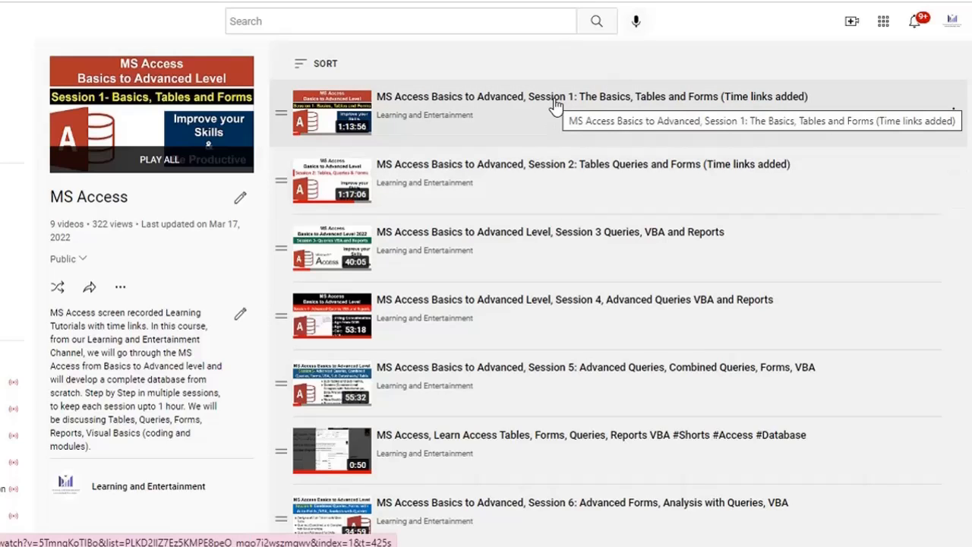
pyautogui.moveTo(572, 199)
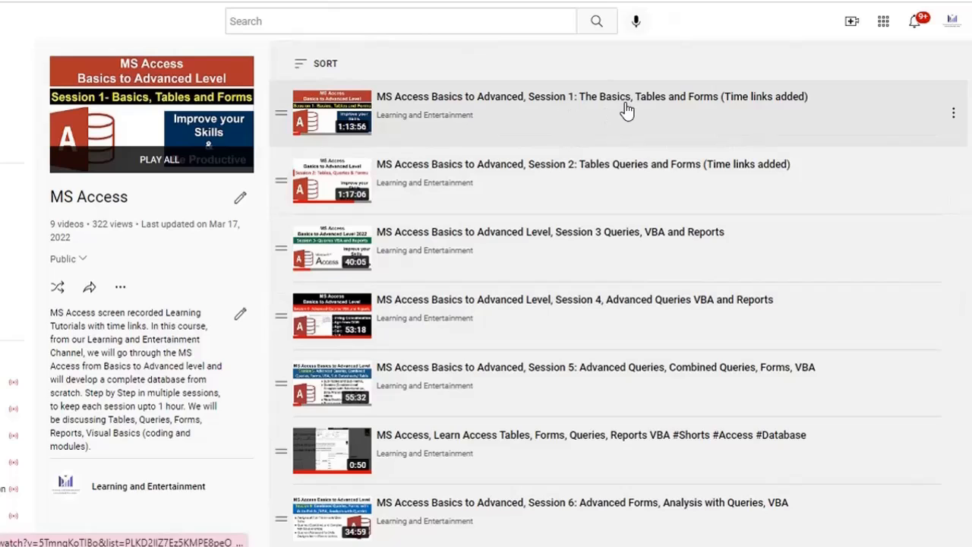
pyautogui.moveTo(697, 129)
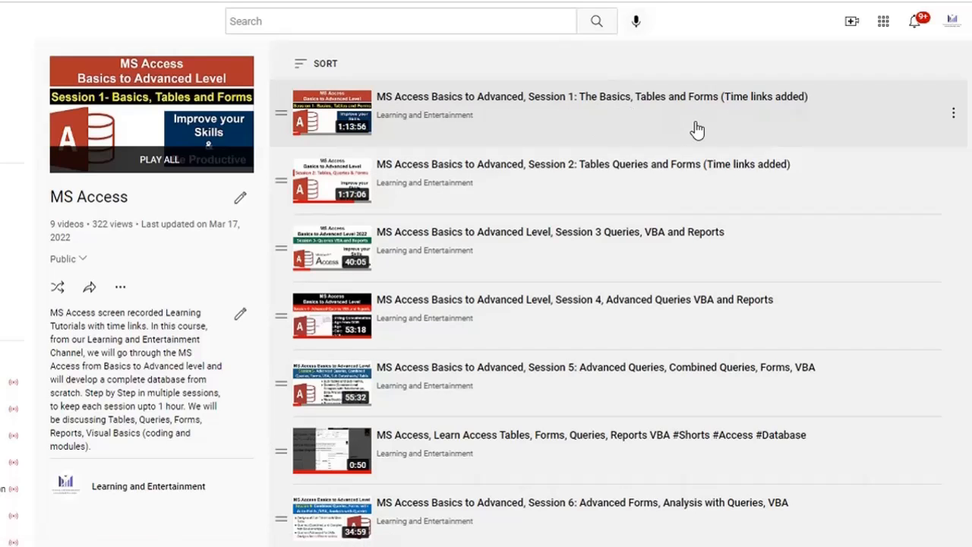
pyautogui.moveTo(666, 261)
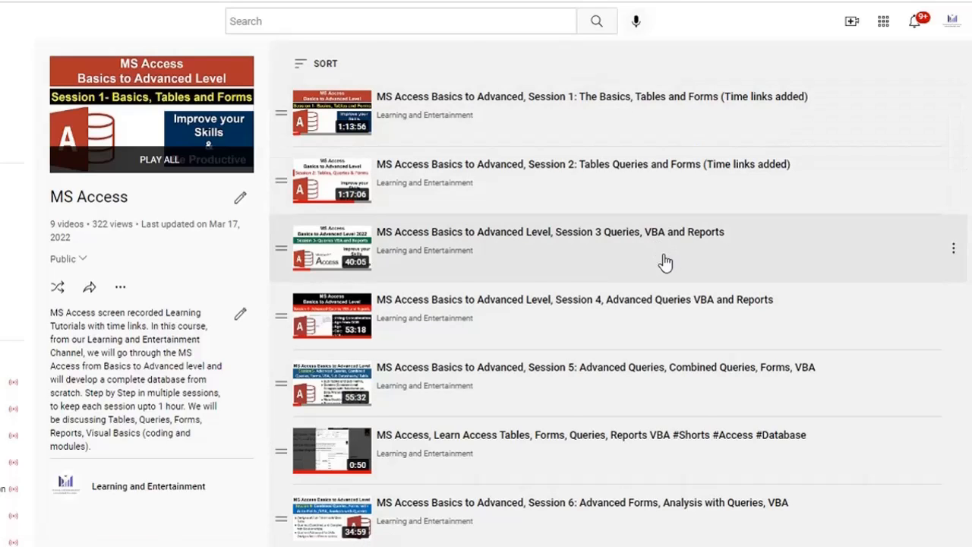
pyautogui.scroll(-3)
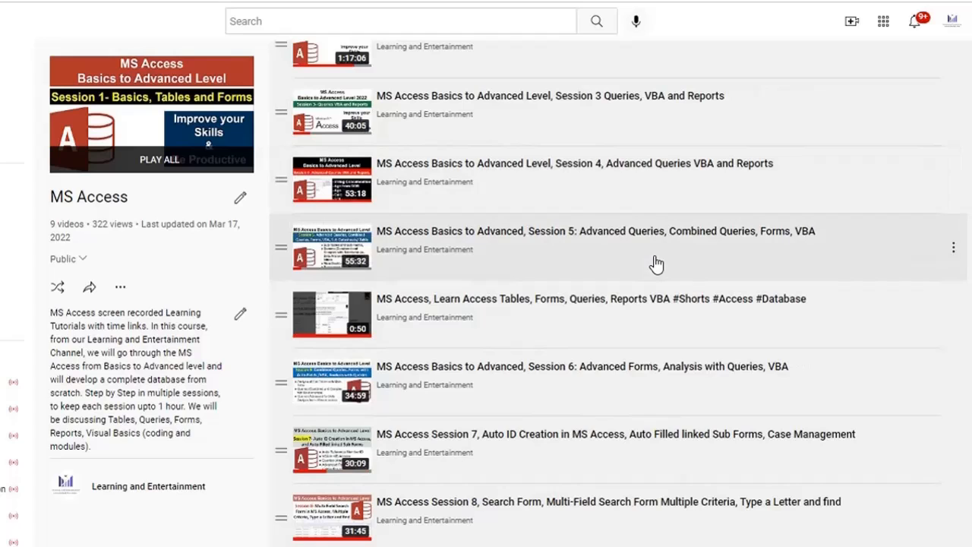
pyautogui.moveTo(612, 538)
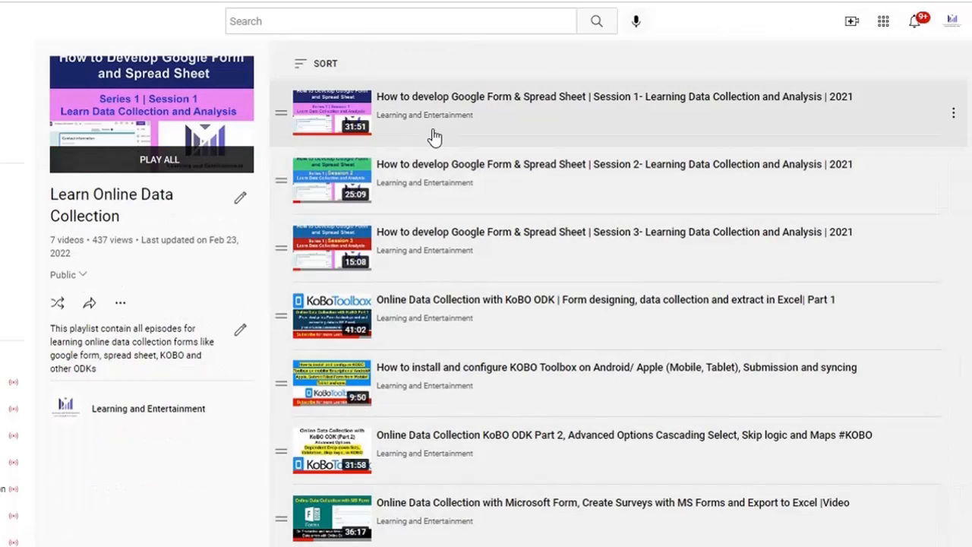
pyautogui.moveTo(484, 127)
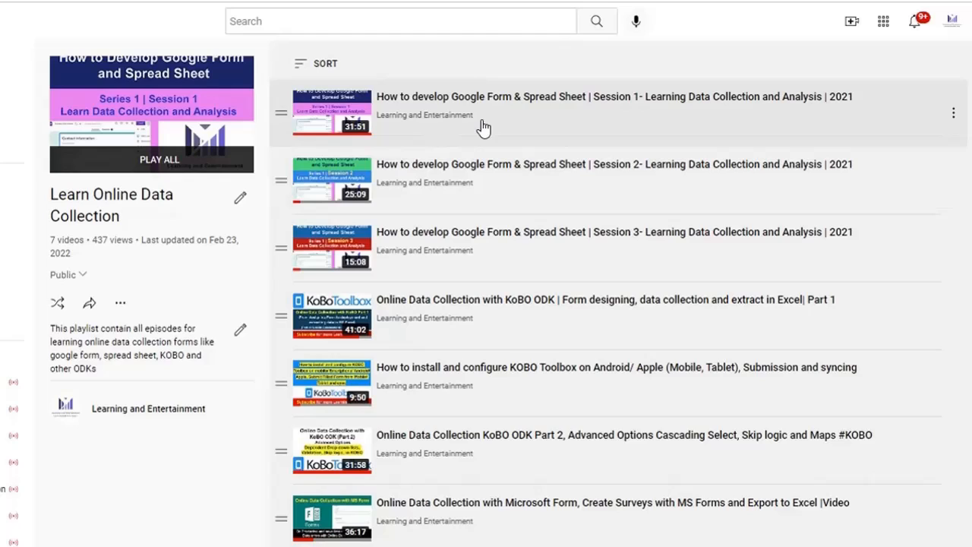
pyautogui.moveTo(490, 240)
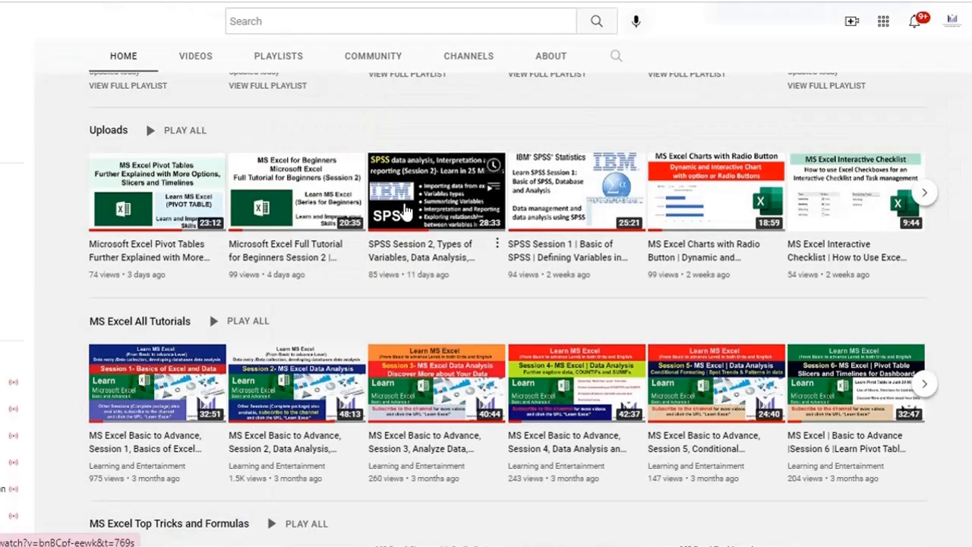
pyautogui.moveTo(431, 224)
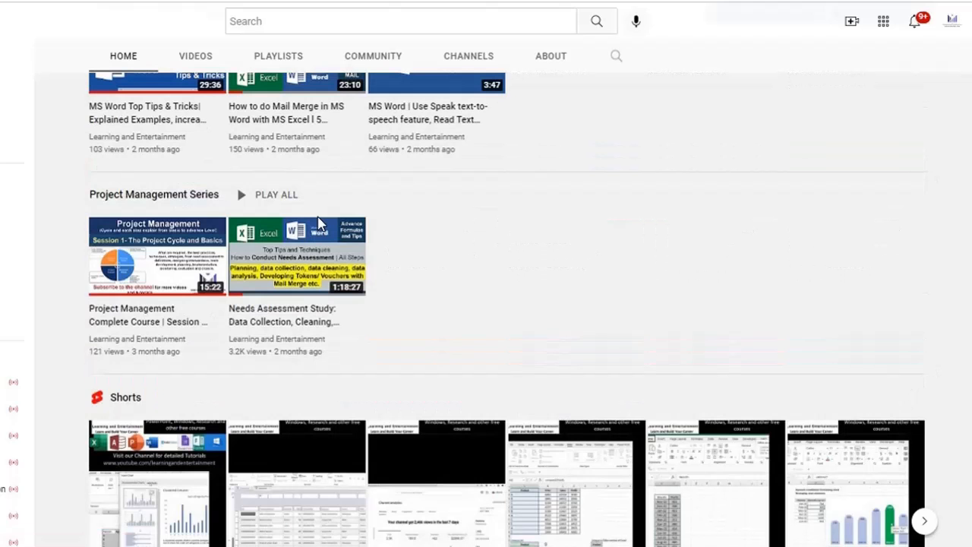
pyautogui.moveTo(156, 287)
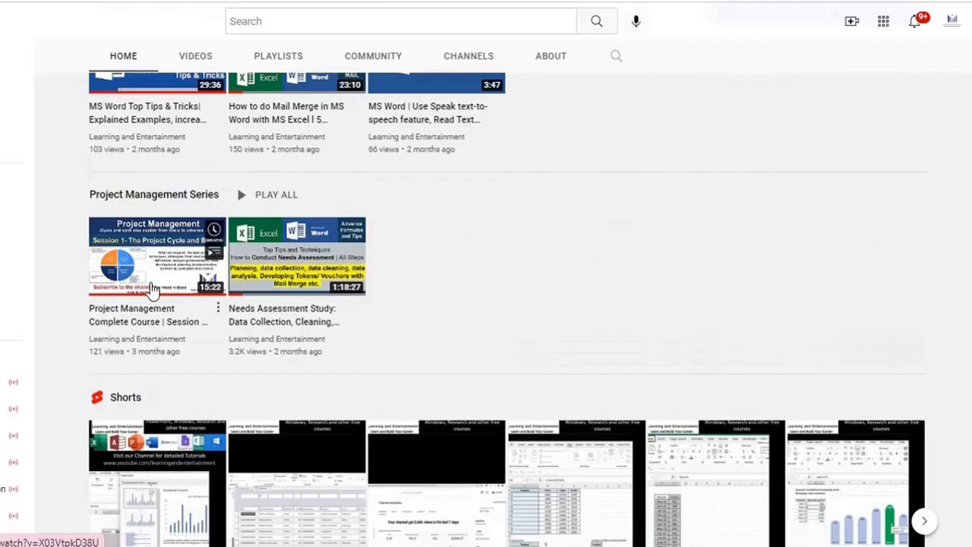
# - Scroll up the channel Home tab past Uploads and Project Management Series to the playlists row
pyautogui.scroll(3)
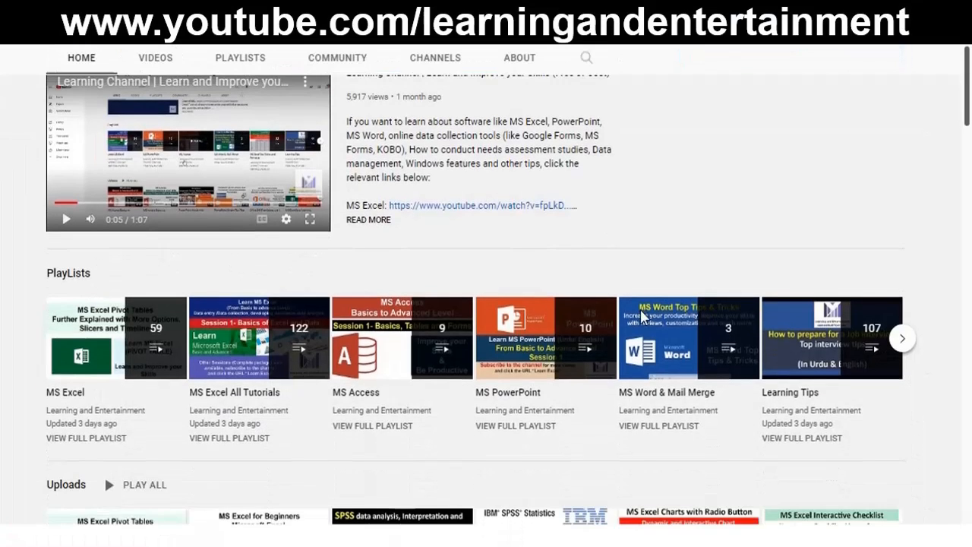